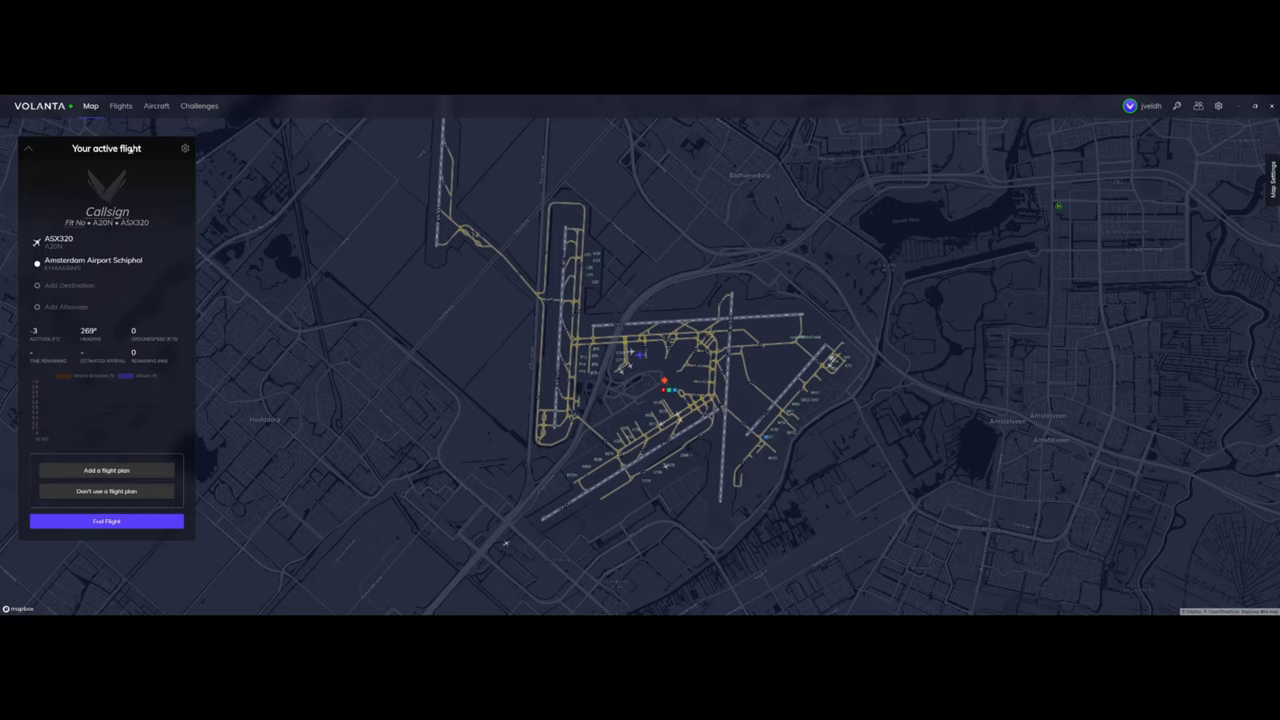
mouse_move(142, 176)
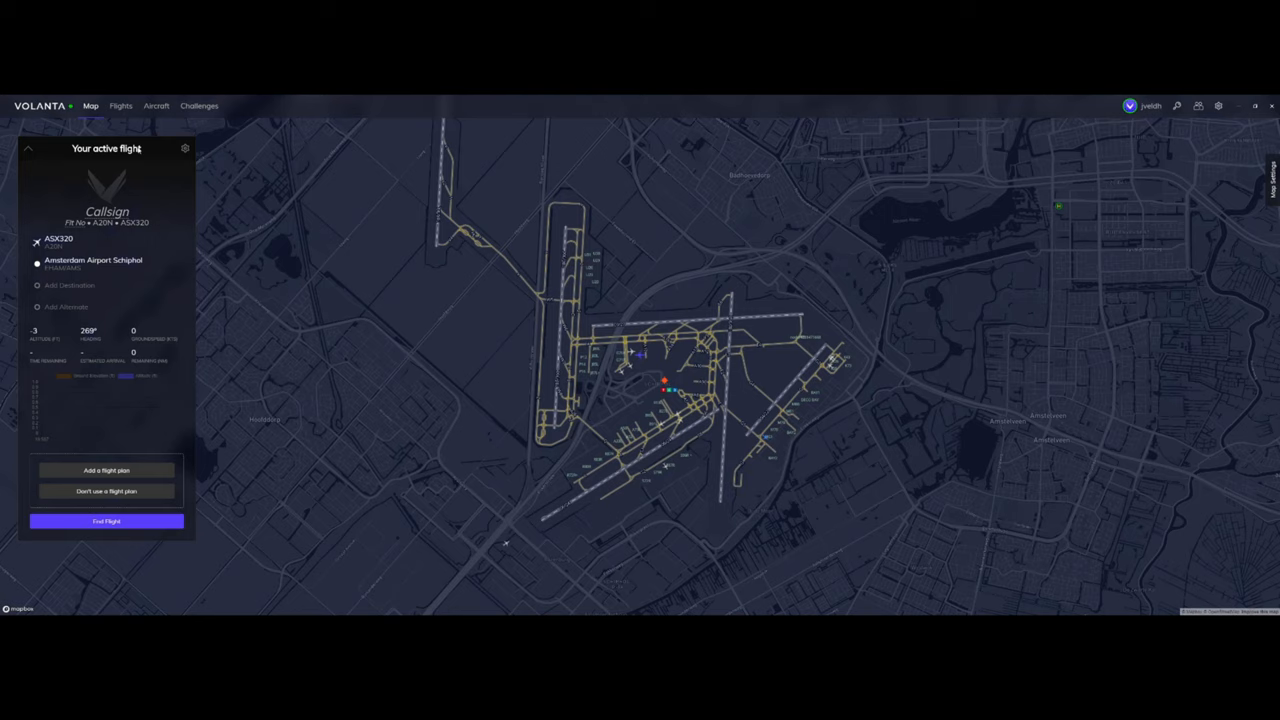
mouse_move(180, 210)
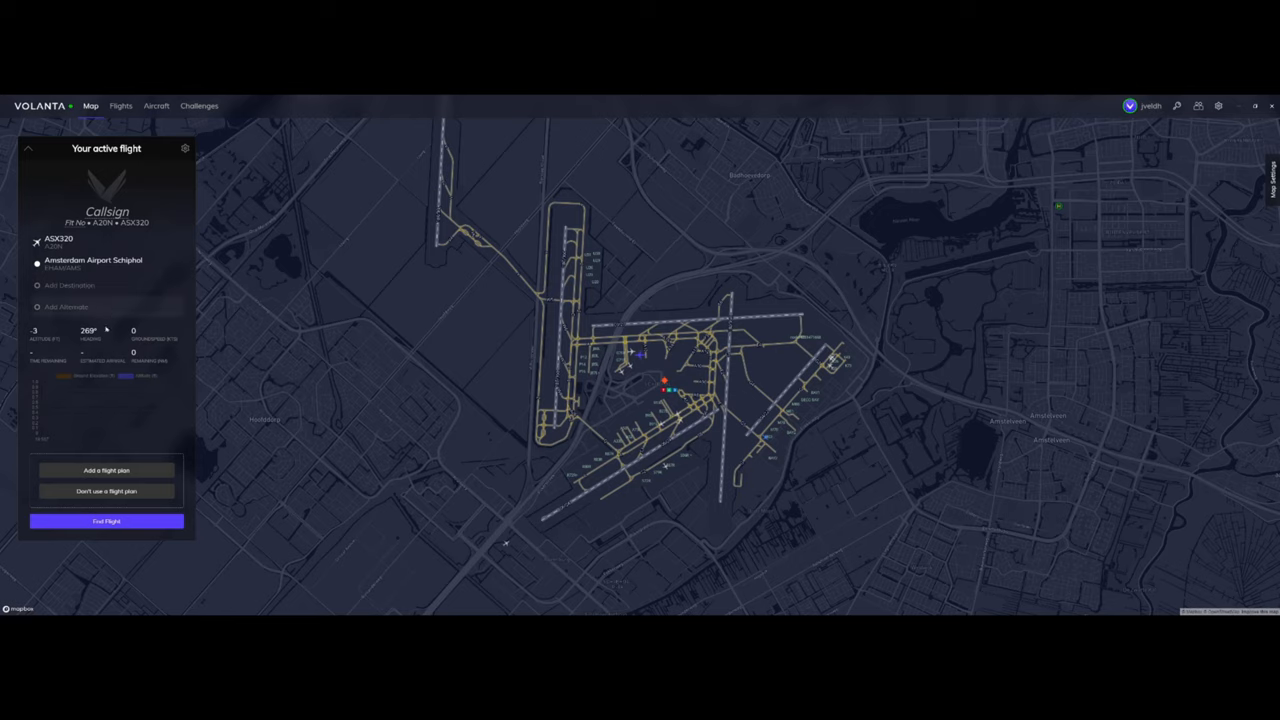
Show the flight plan choices: import a file, paste a route, or use SimBrief
left_click(106, 470)
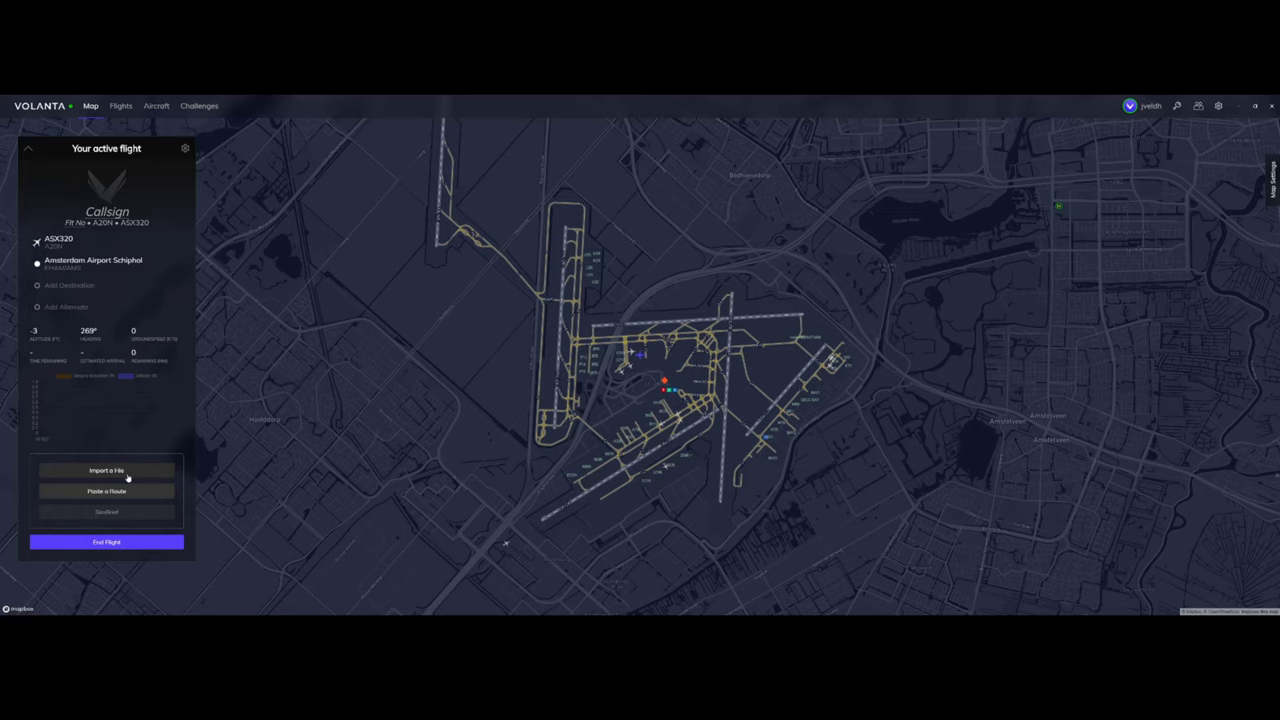
mouse_move(108, 492)
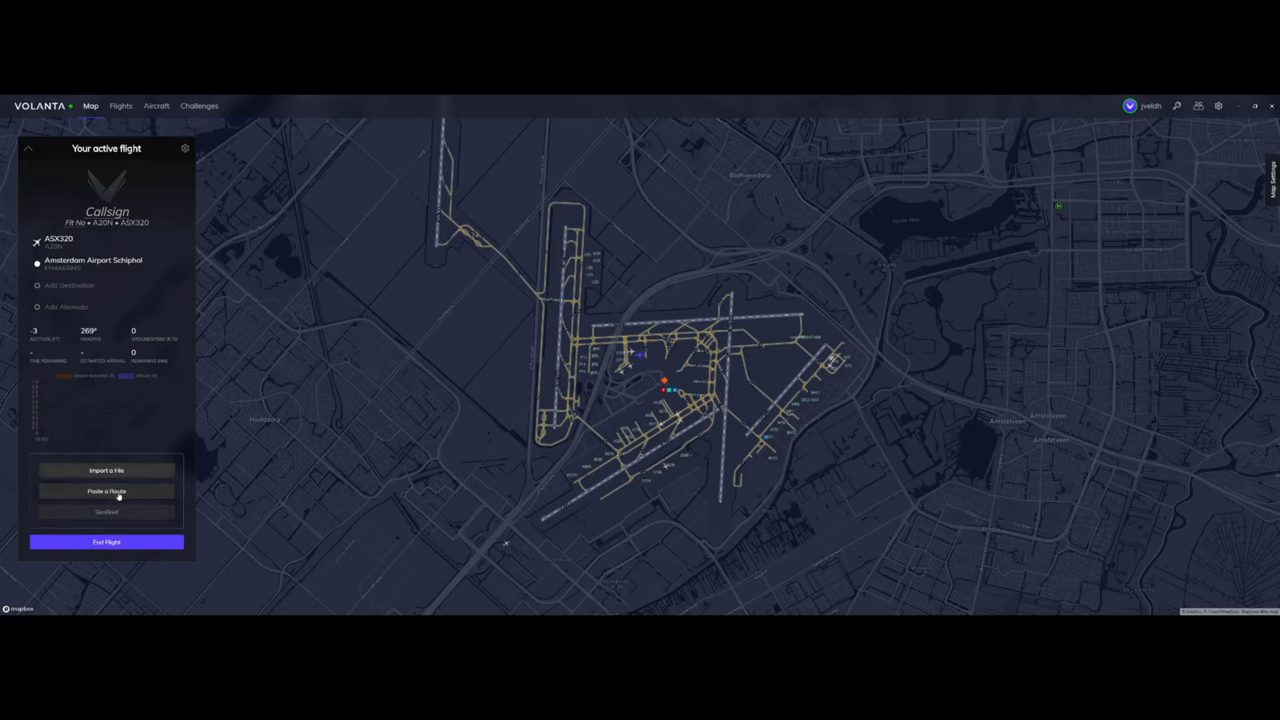
mouse_move(118, 470)
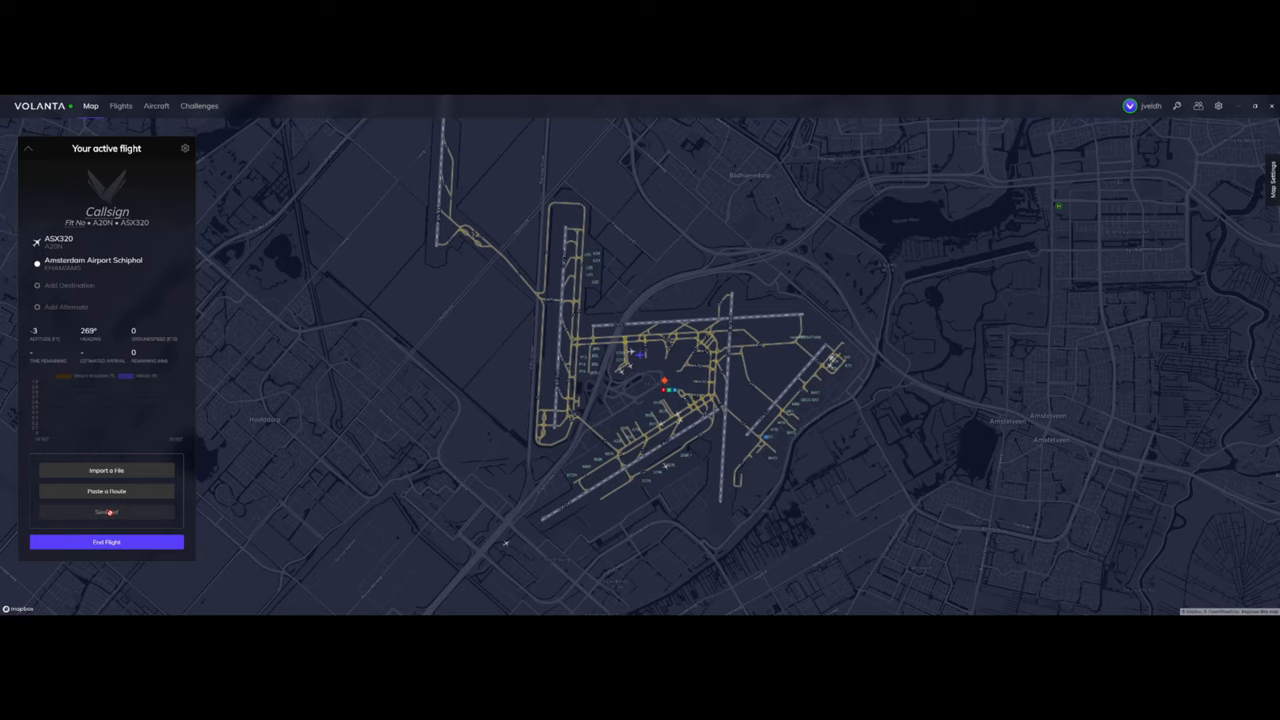
Load the SimBrief route Amsterdam Schiphol to Trondheim Værnes with Sandefjord as alternate
left_click(108, 284)
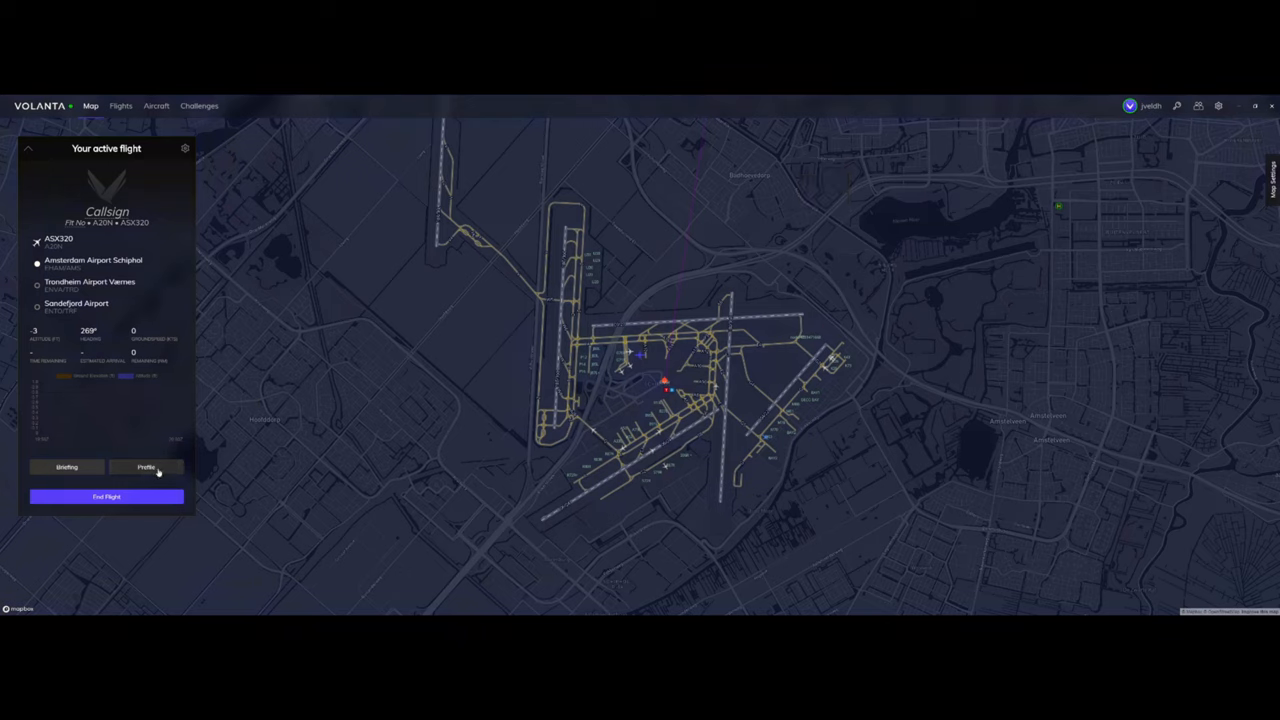
left_click(146, 468)
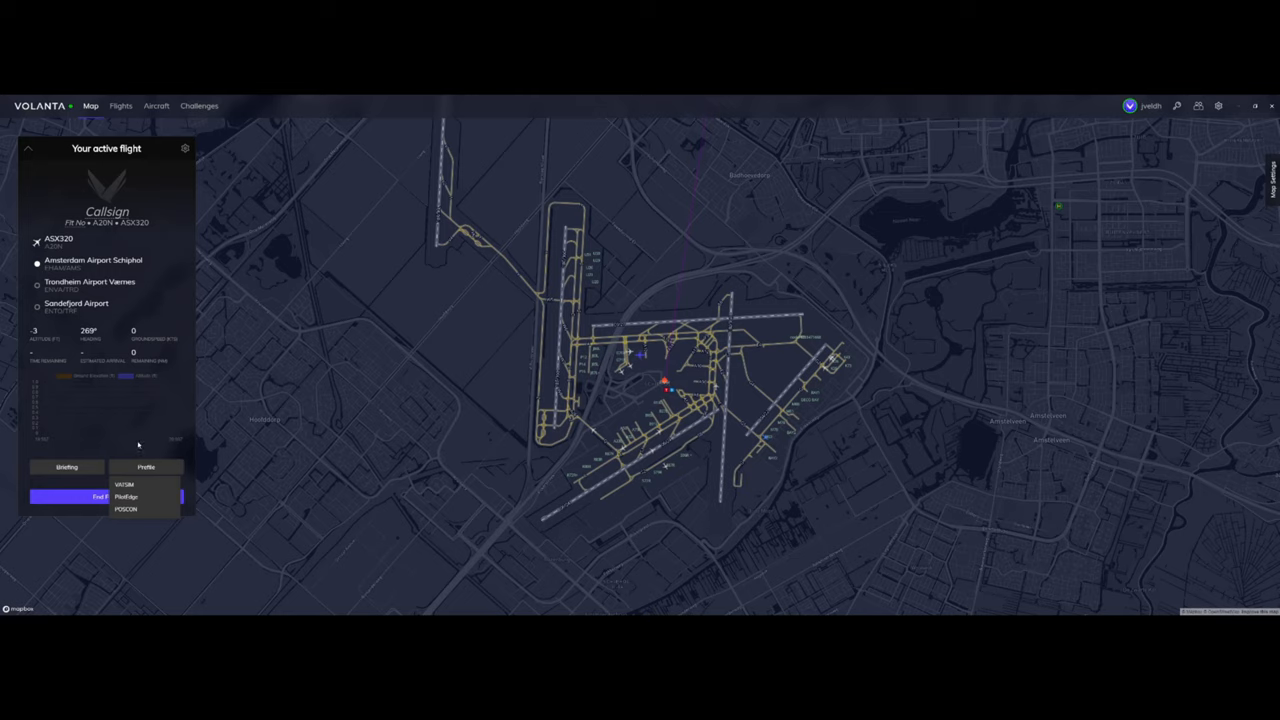
mouse_move(136, 442)
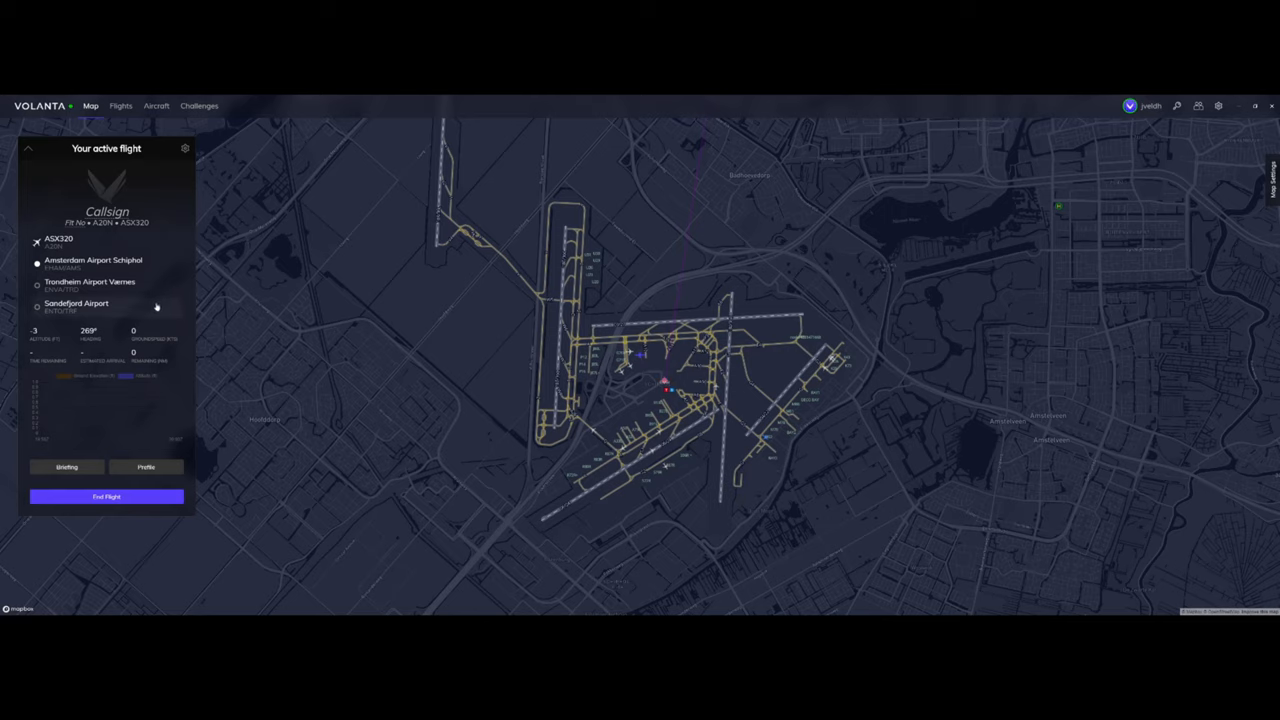
mouse_move(104, 340)
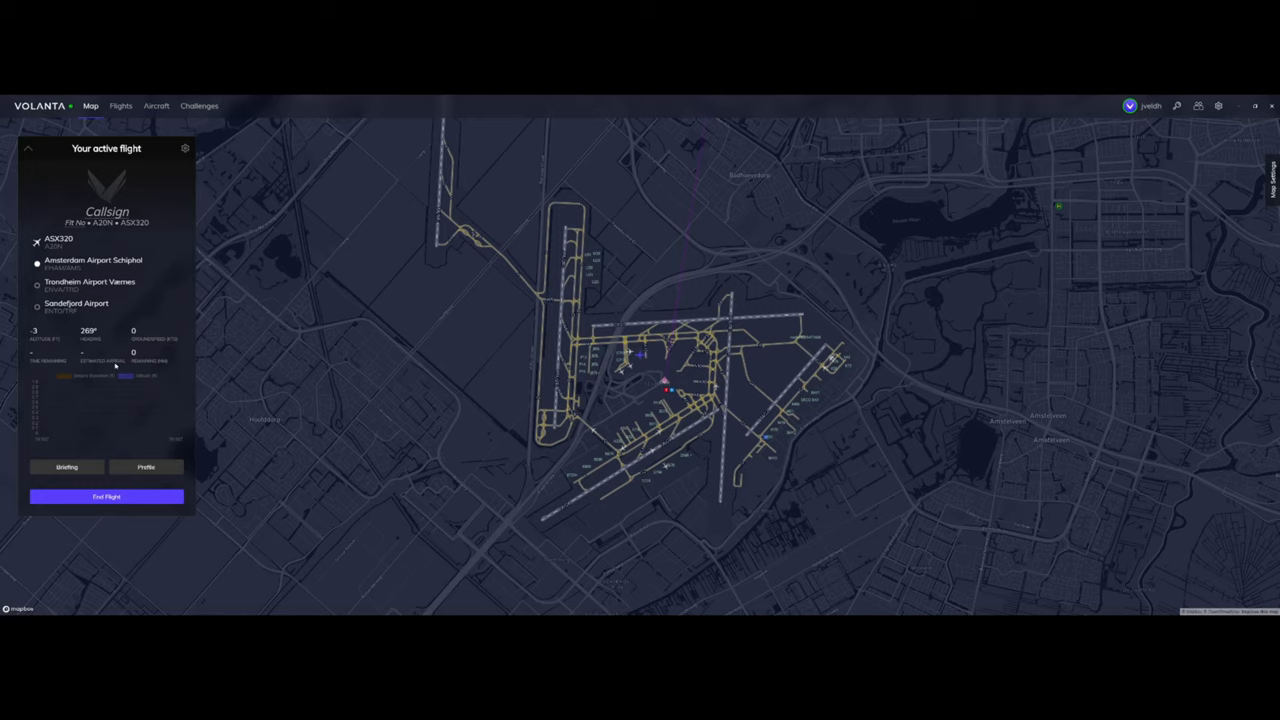
mouse_move(164, 378)
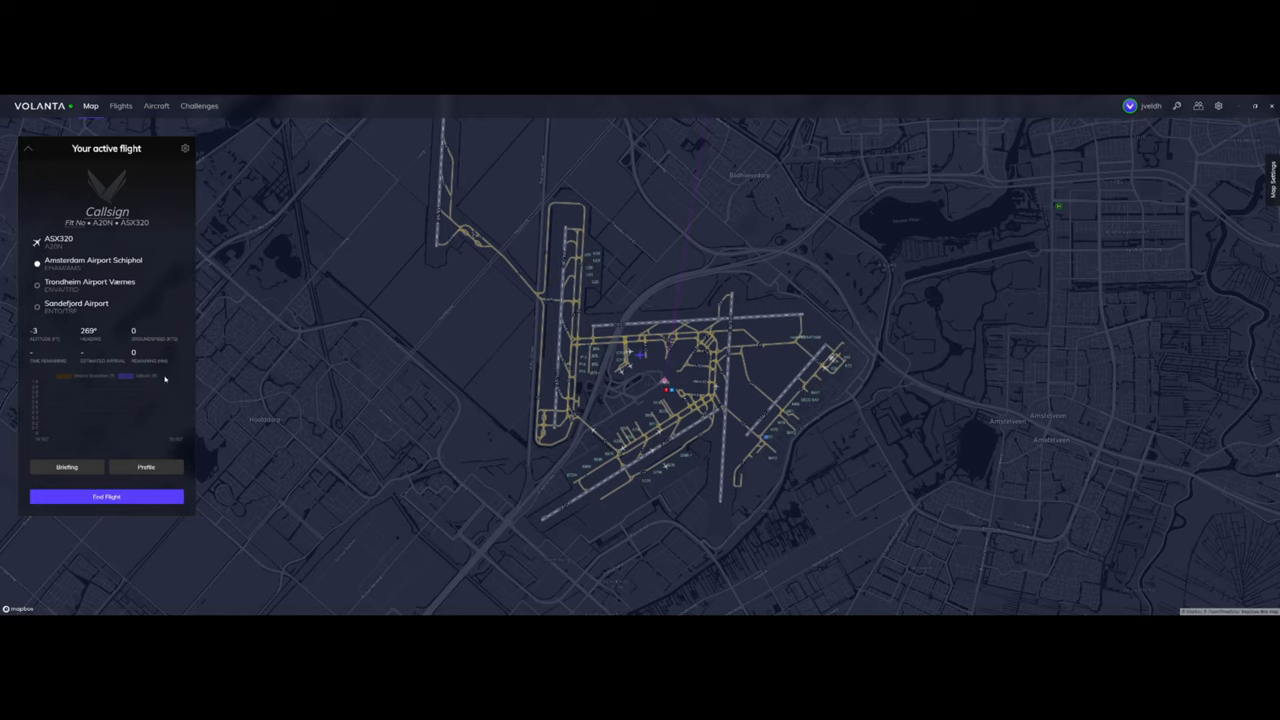
mouse_move(72, 392)
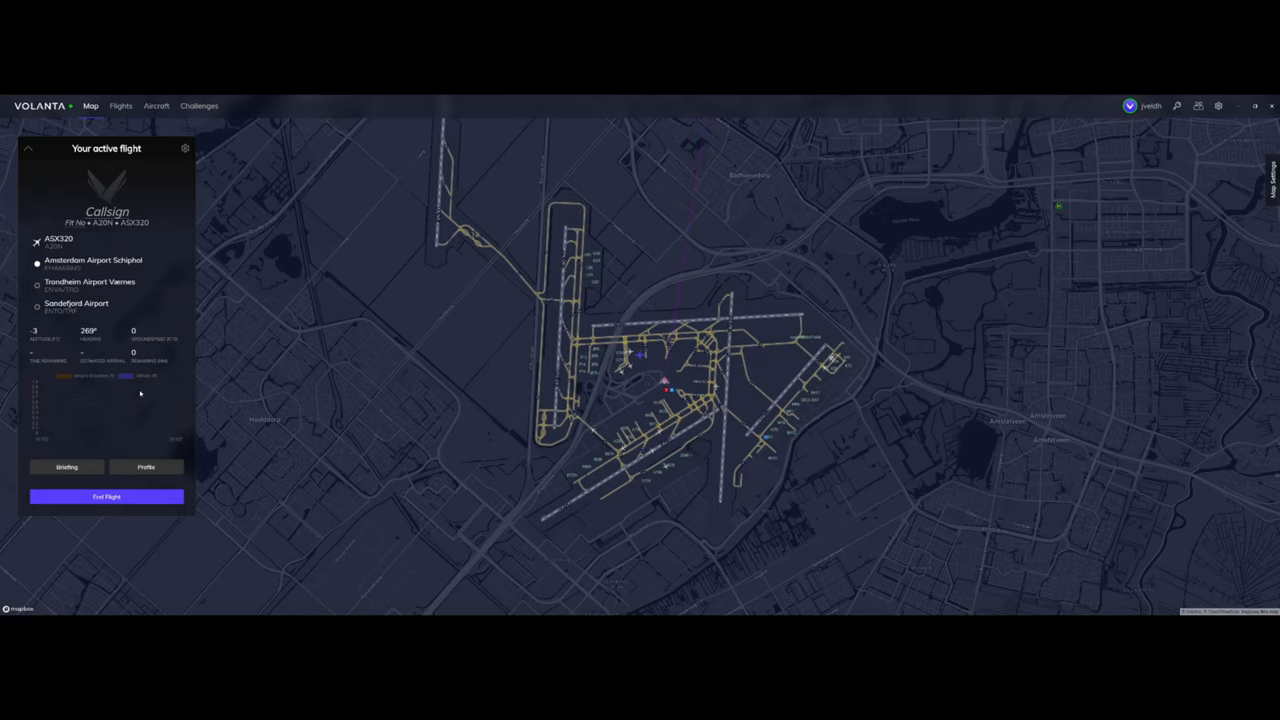
mouse_move(148, 424)
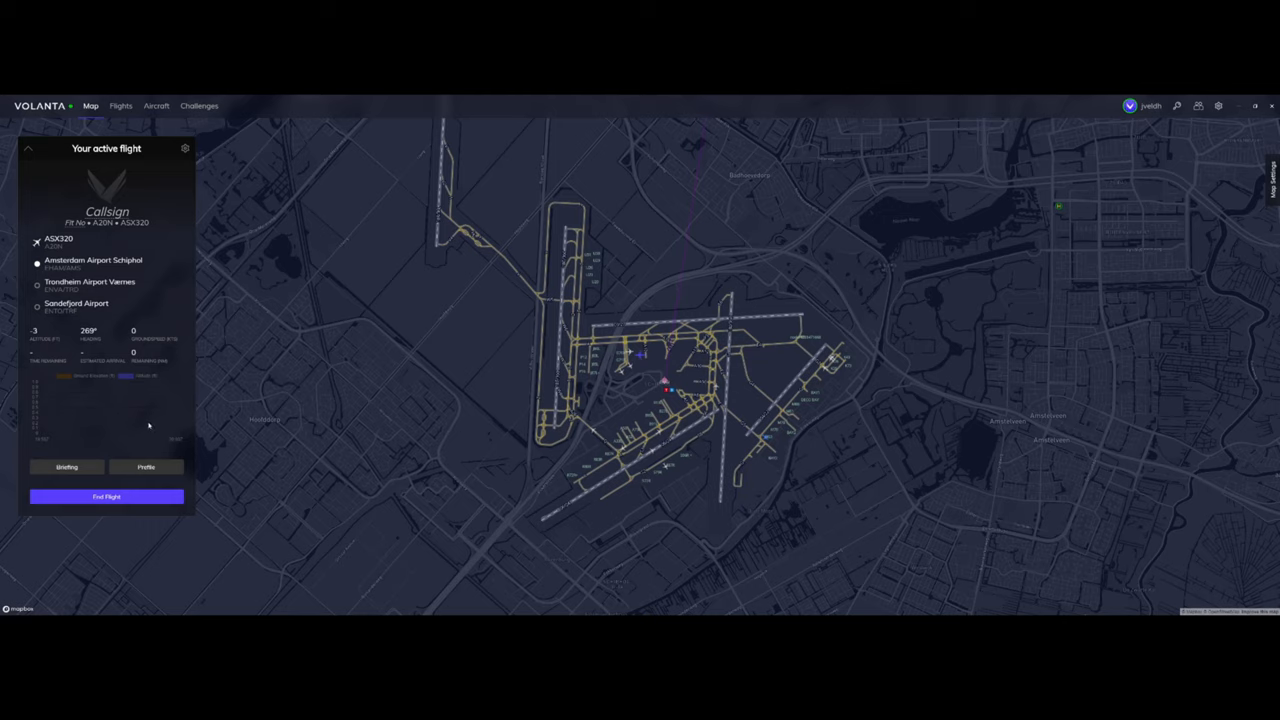
mouse_move(148, 384)
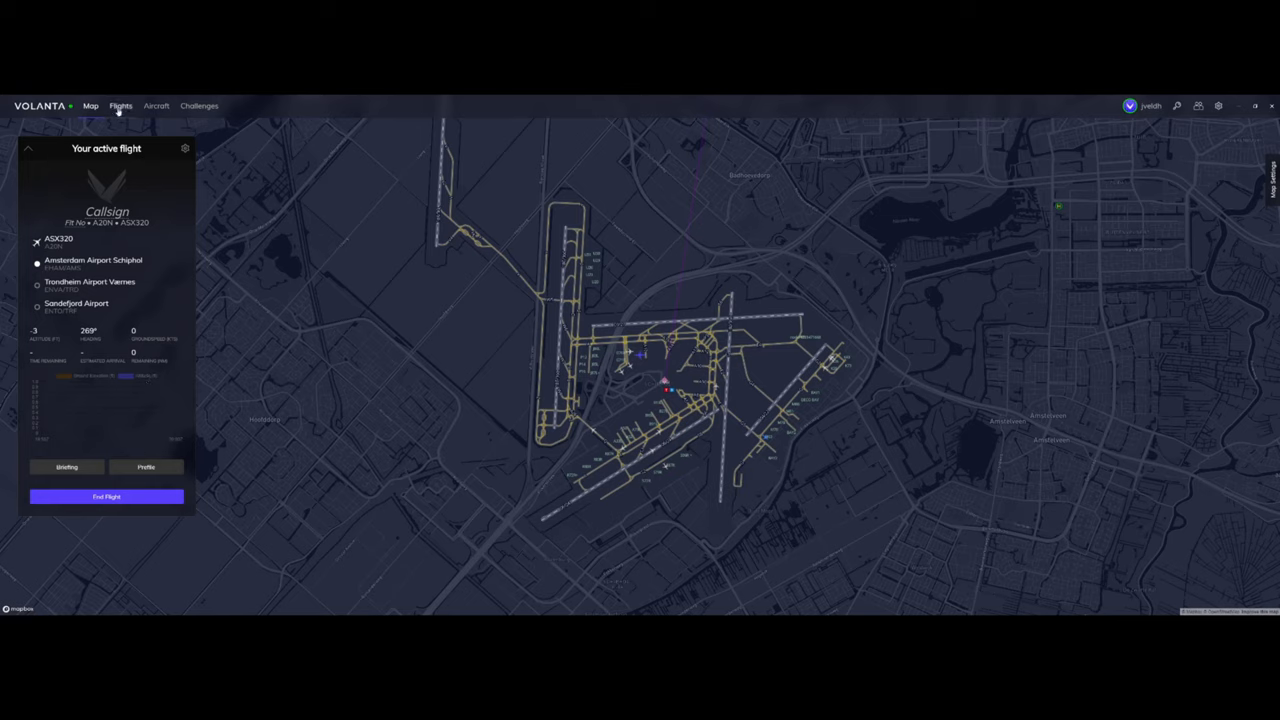
View past flight JVELDH's track near Ford Island and its altitude profile
left_click(120, 104)
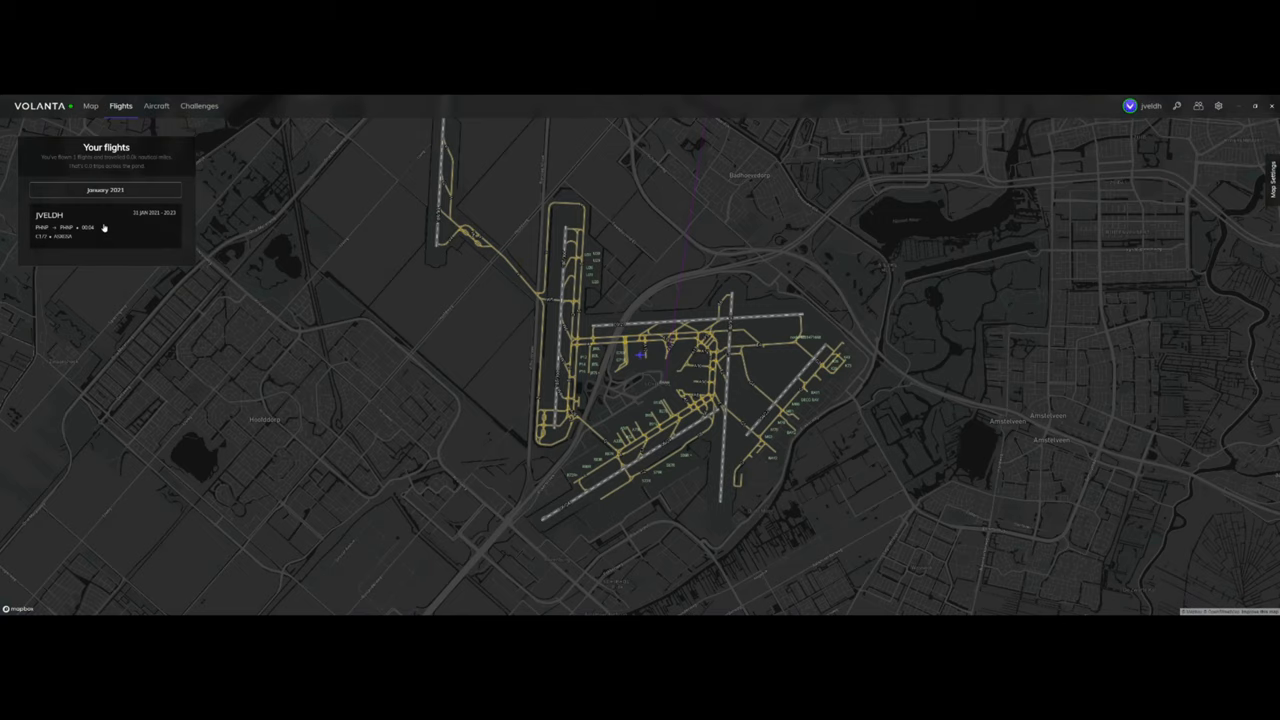
mouse_move(110, 234)
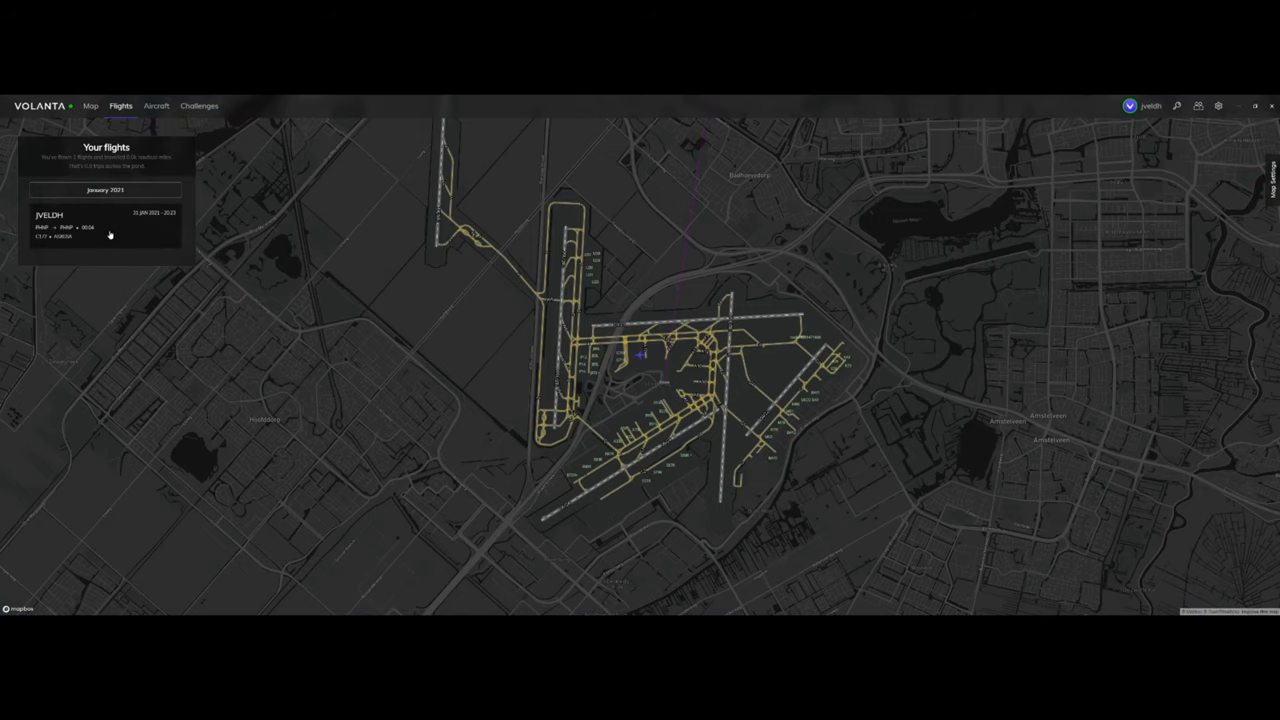
left_click(104, 224)
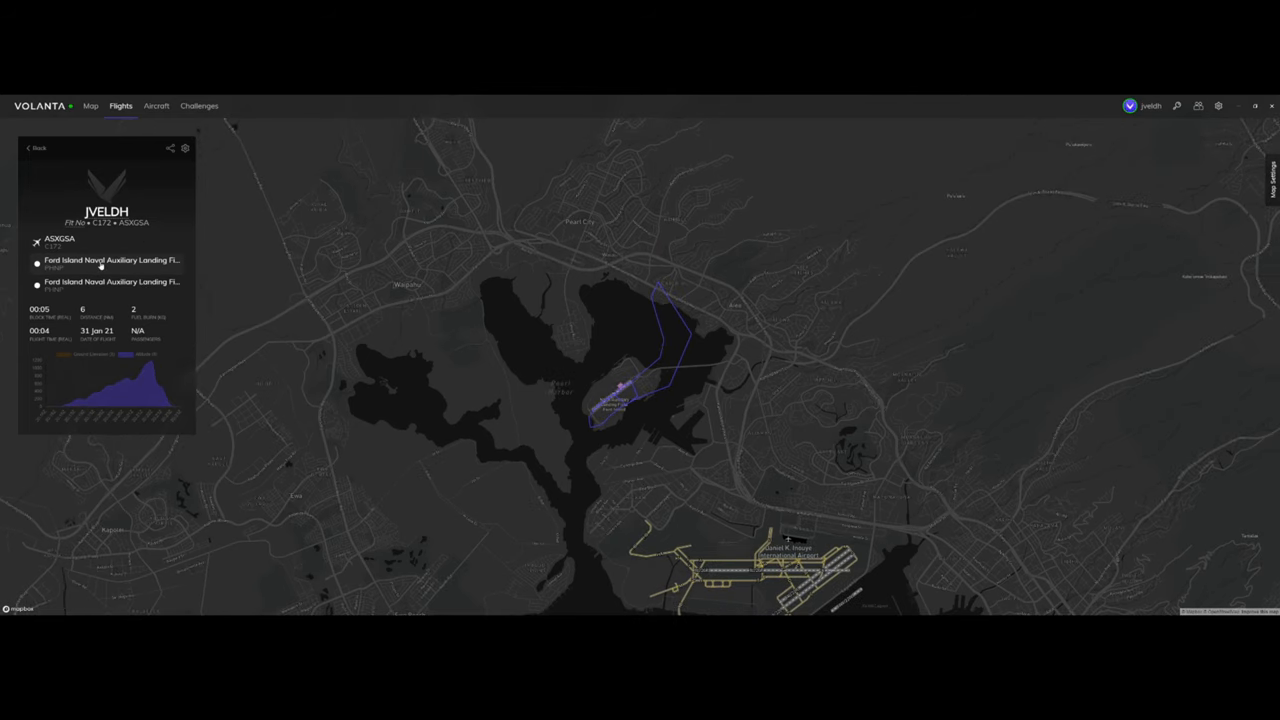
mouse_move(172, 264)
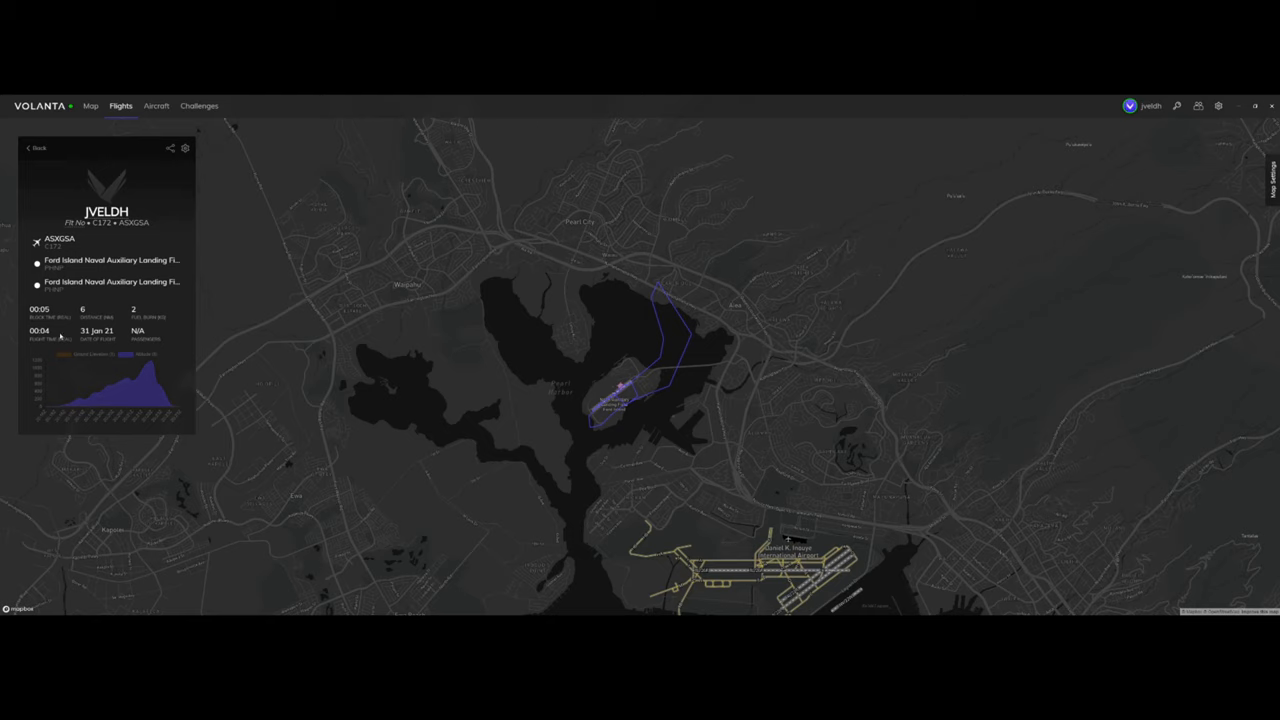
mouse_move(100, 346)
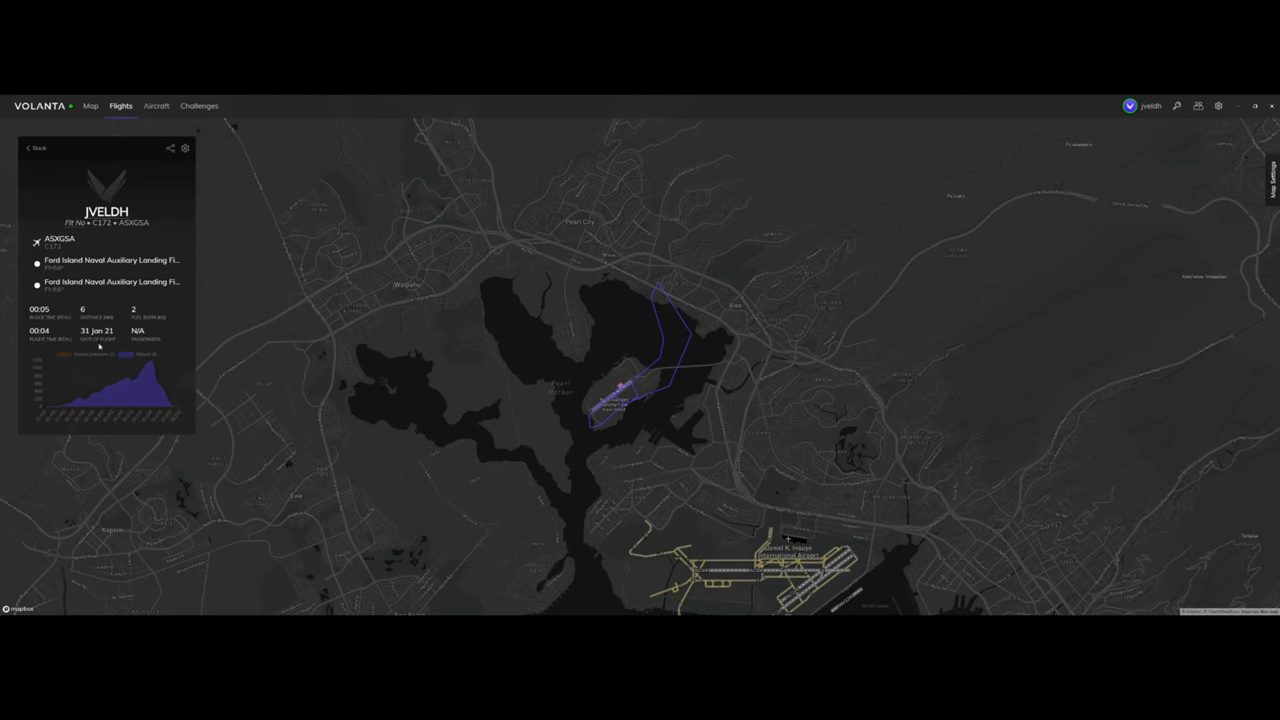
mouse_move(168, 356)
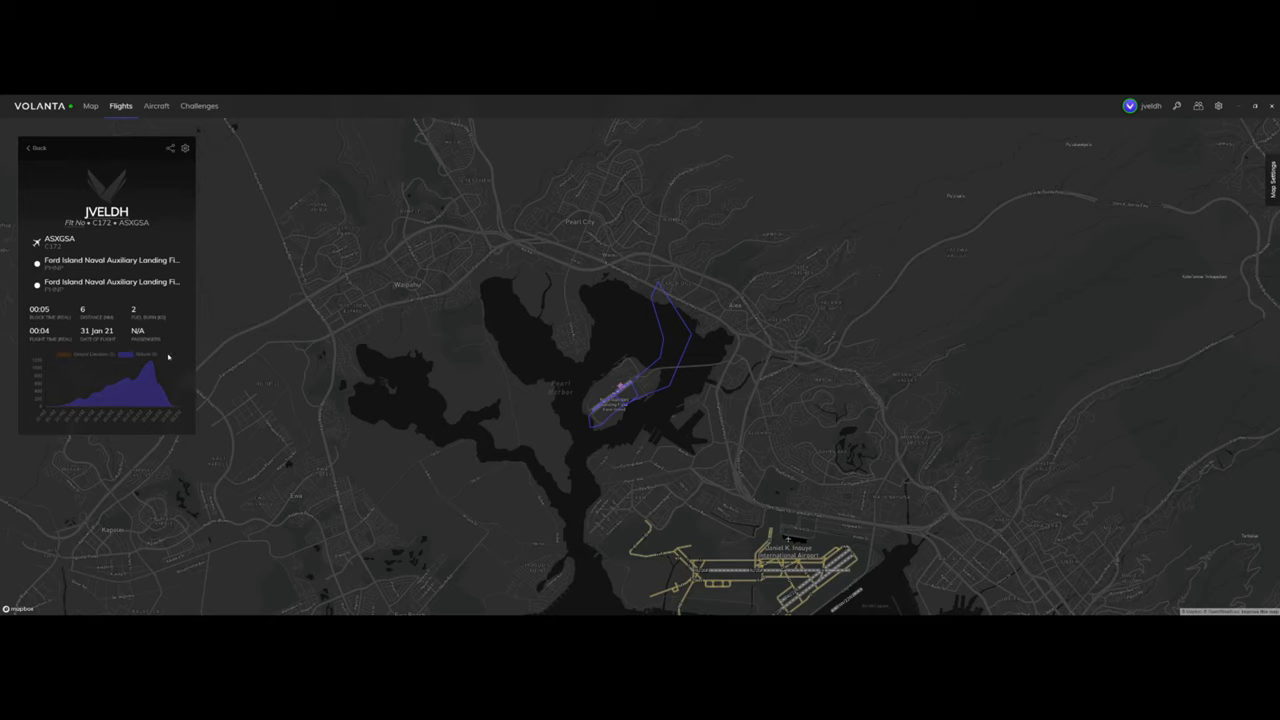
mouse_move(58, 400)
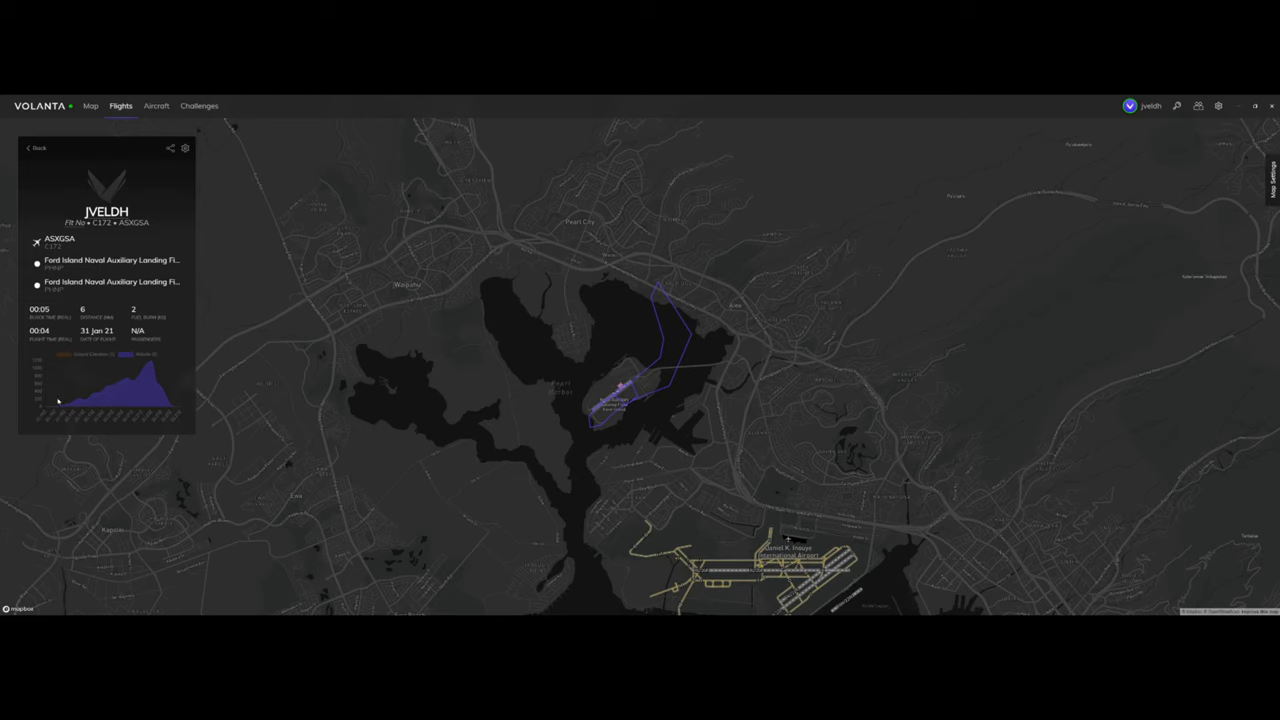
mouse_move(144, 368)
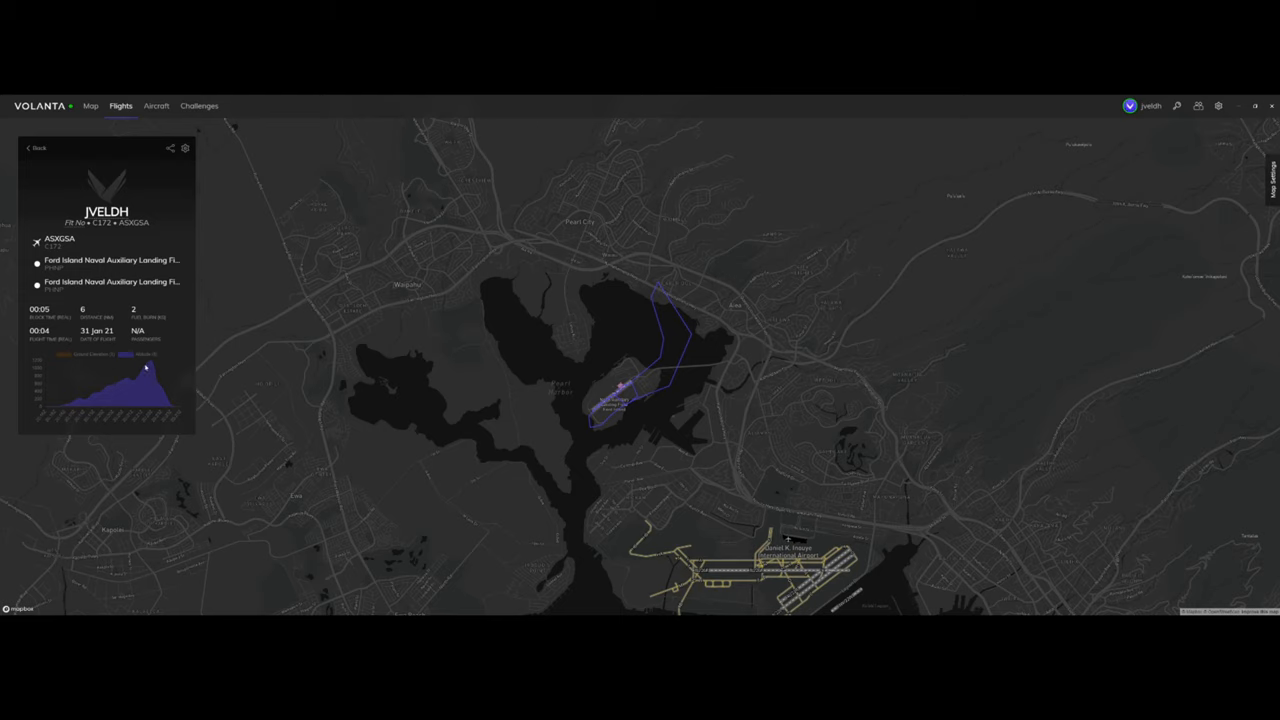
mouse_move(152, 364)
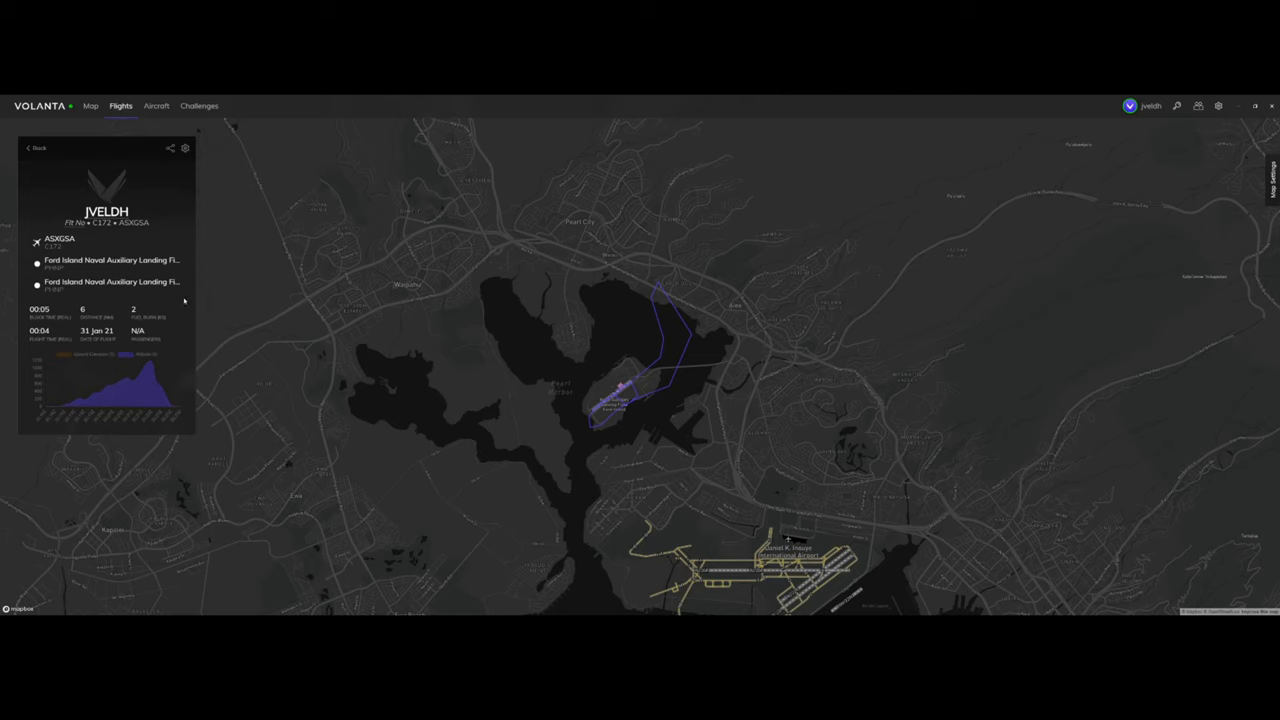
mouse_move(152, 122)
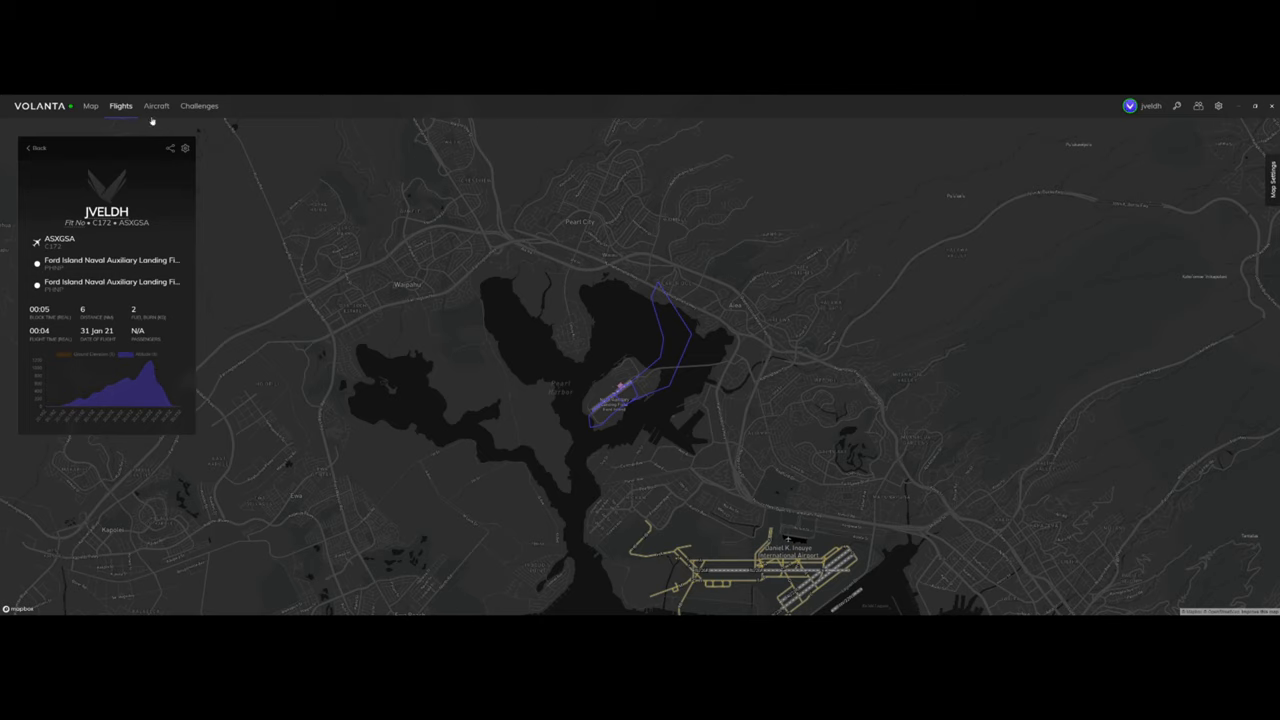
left_click(156, 104)
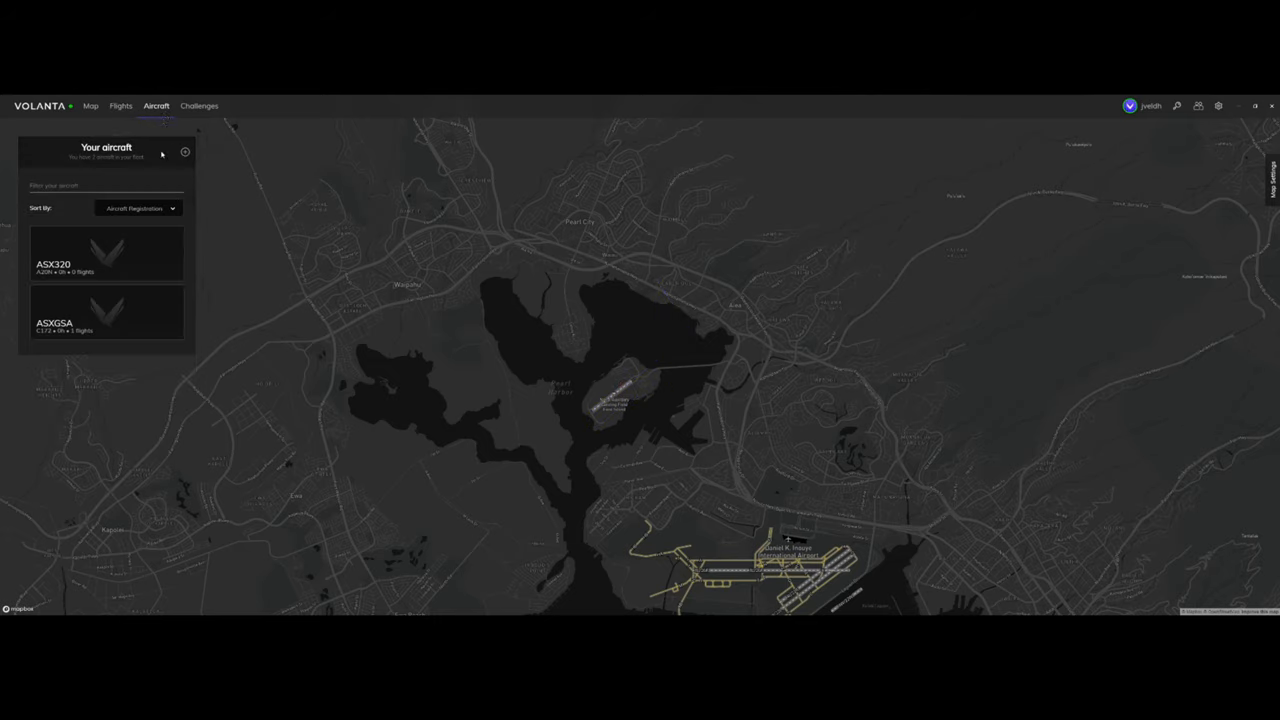
mouse_move(198, 280)
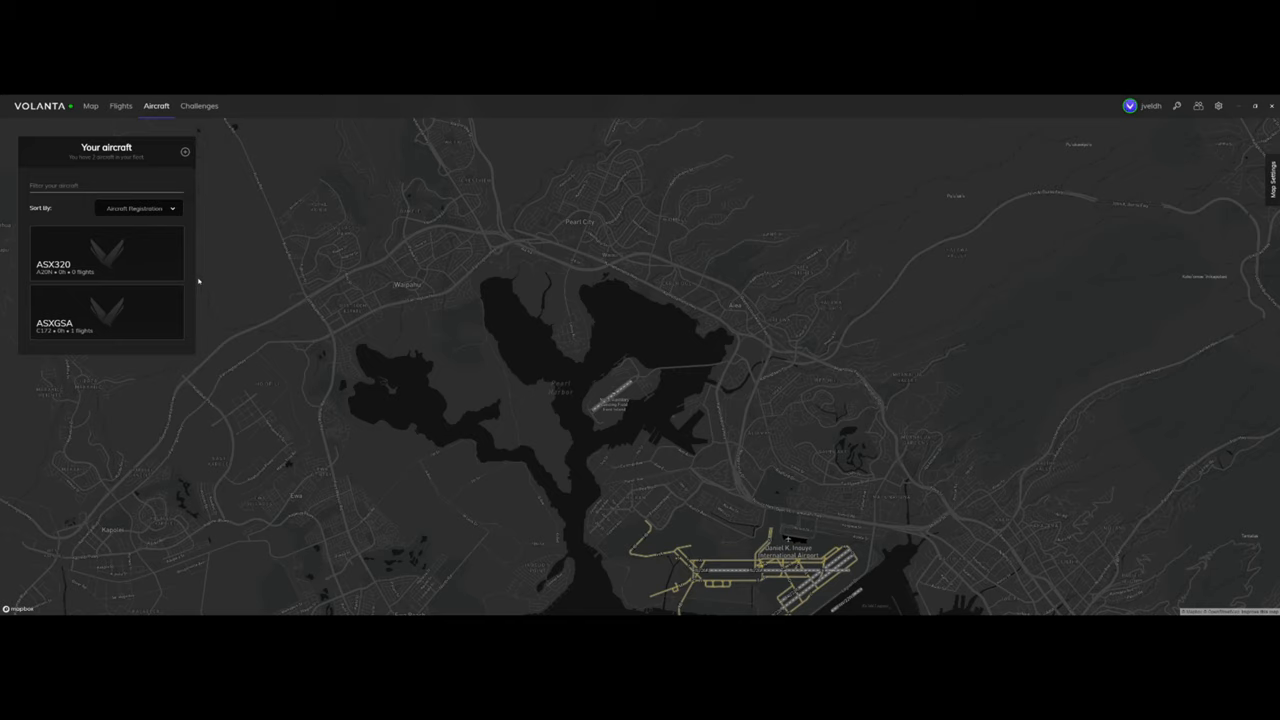
mouse_move(92, 356)
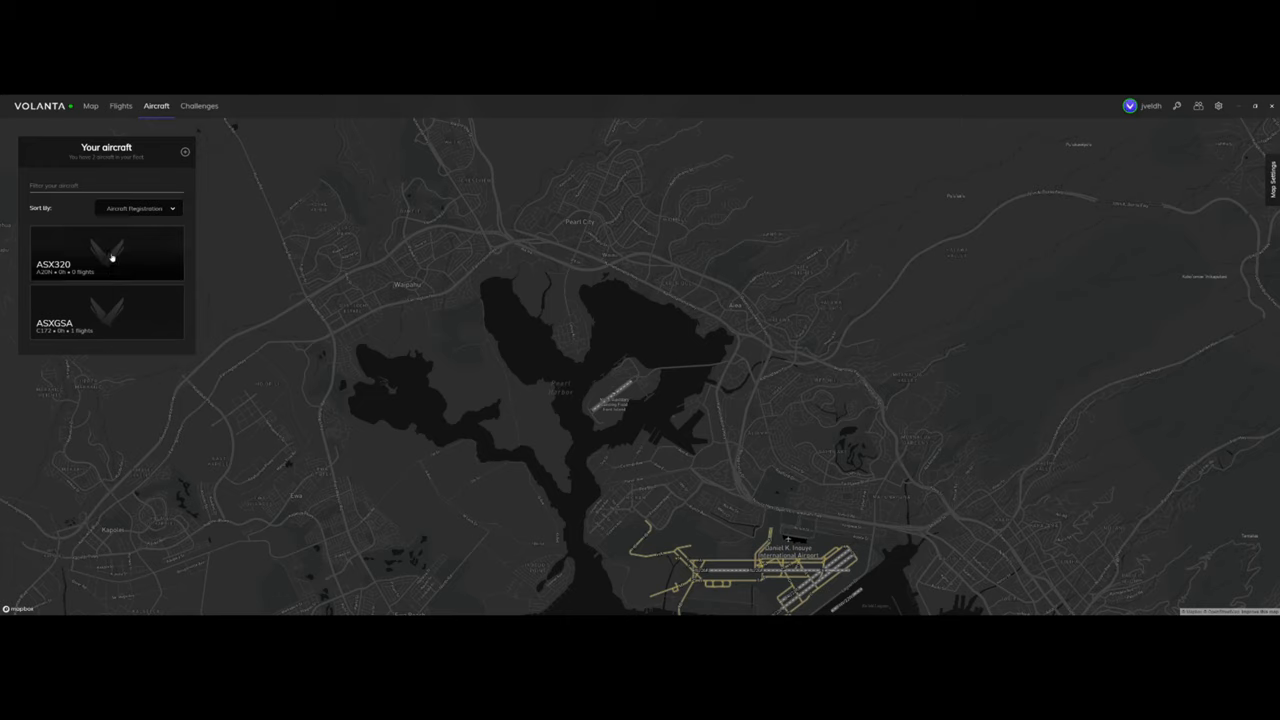
mouse_move(104, 258)
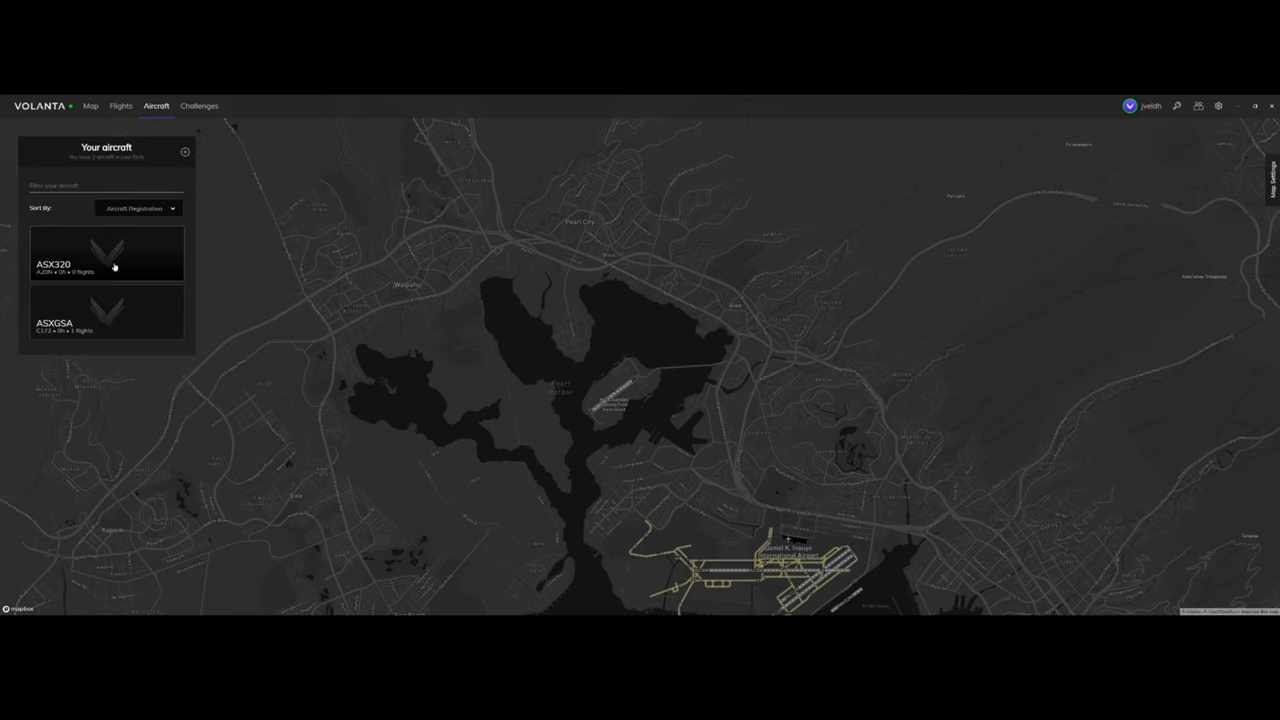
mouse_move(122, 260)
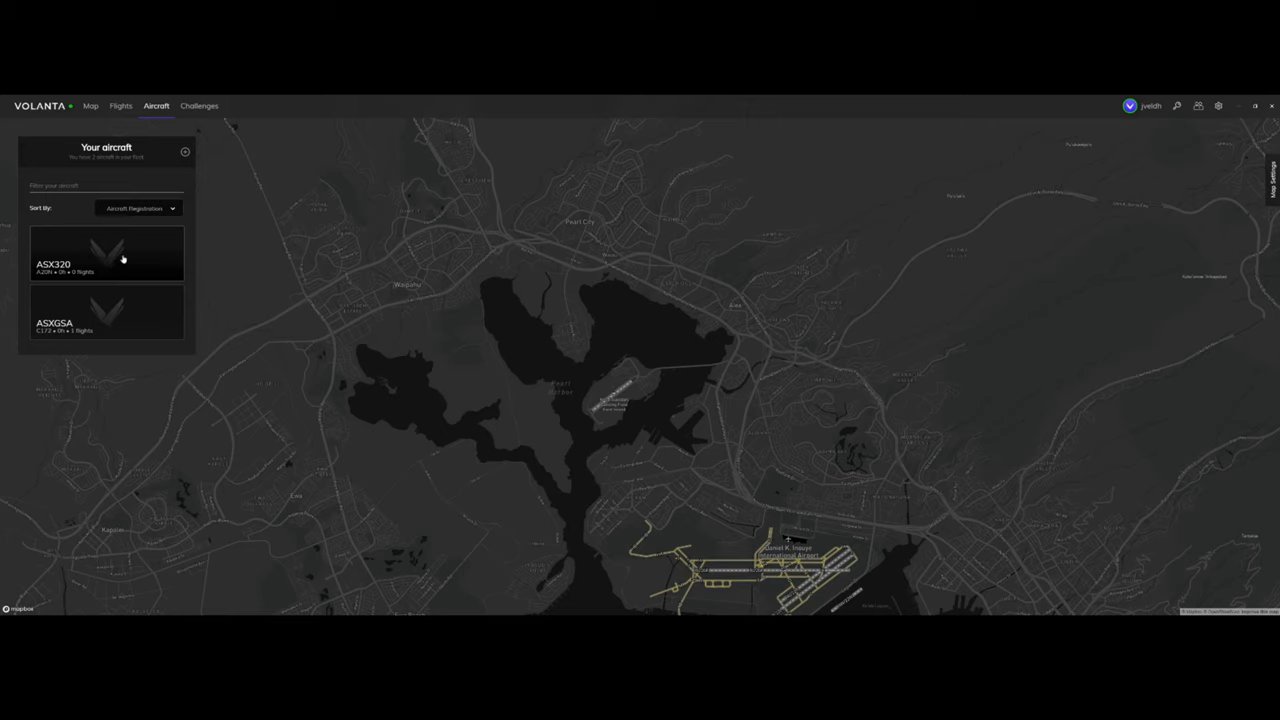
mouse_move(172, 386)
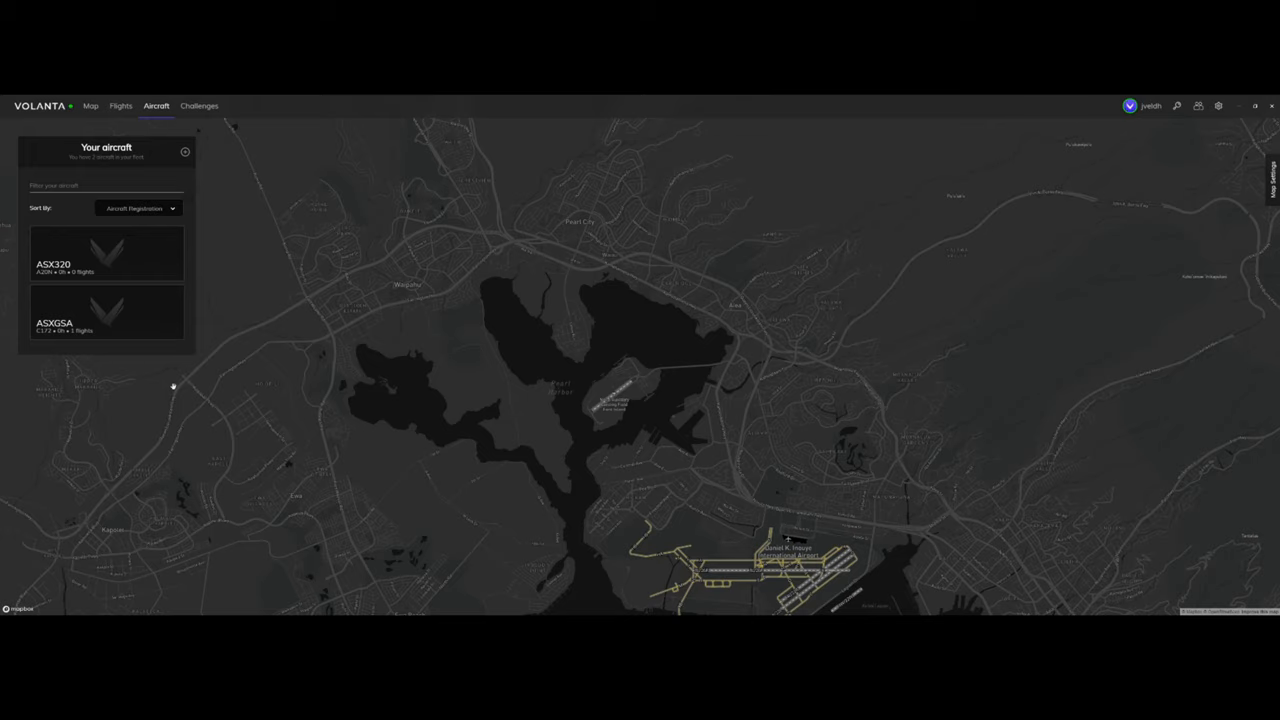
mouse_move(200, 106)
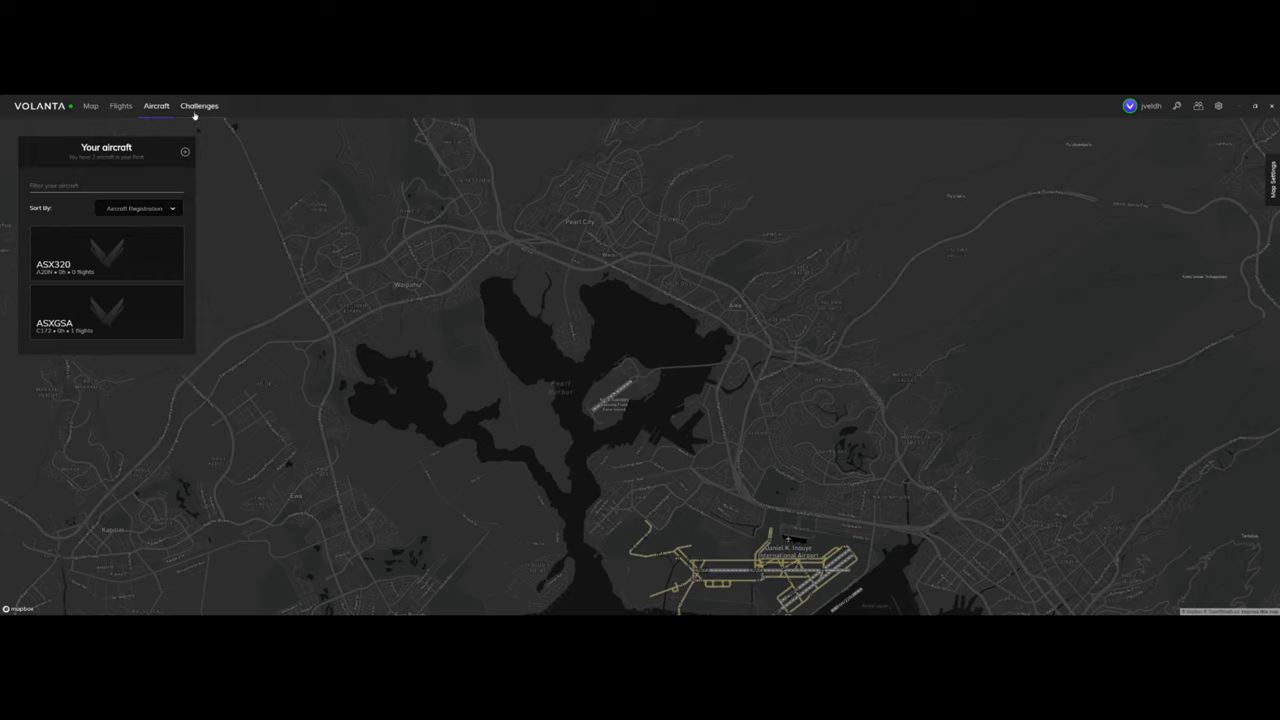
Review the Dubrovnik VOR A RWY 29 briefing, then browse the remaining challenges list
left_click(200, 104)
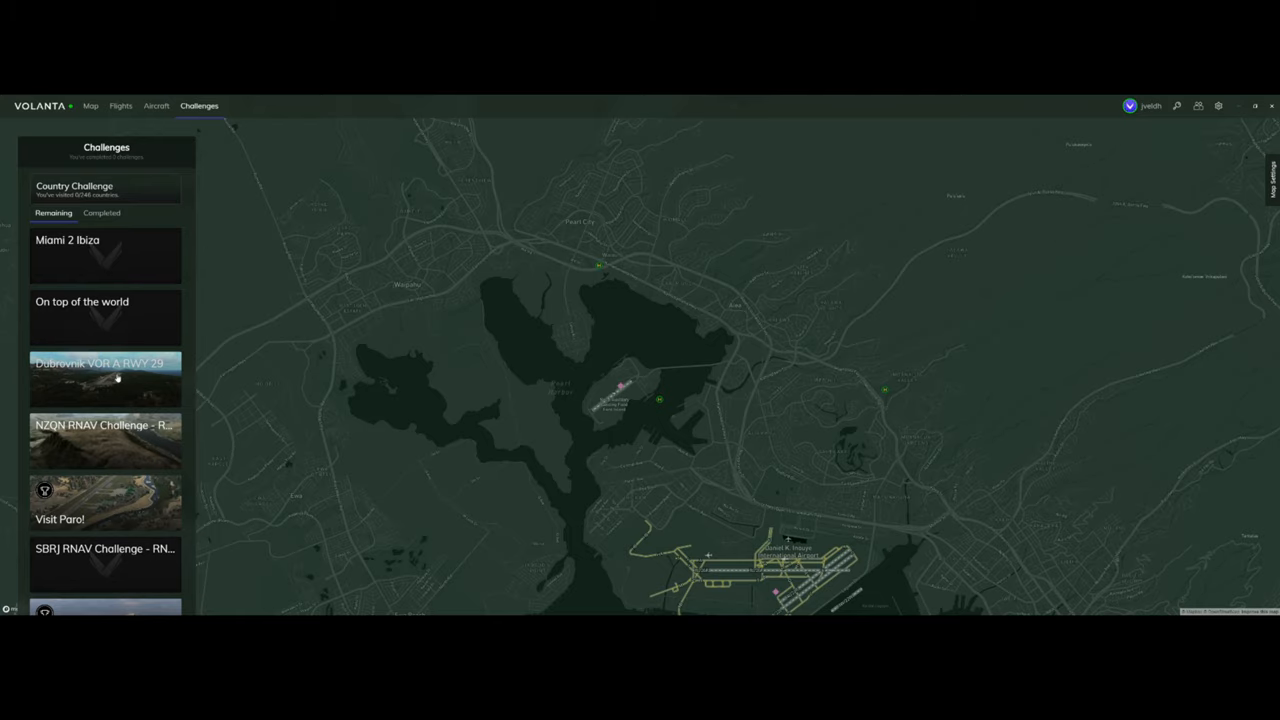
left_click(104, 378)
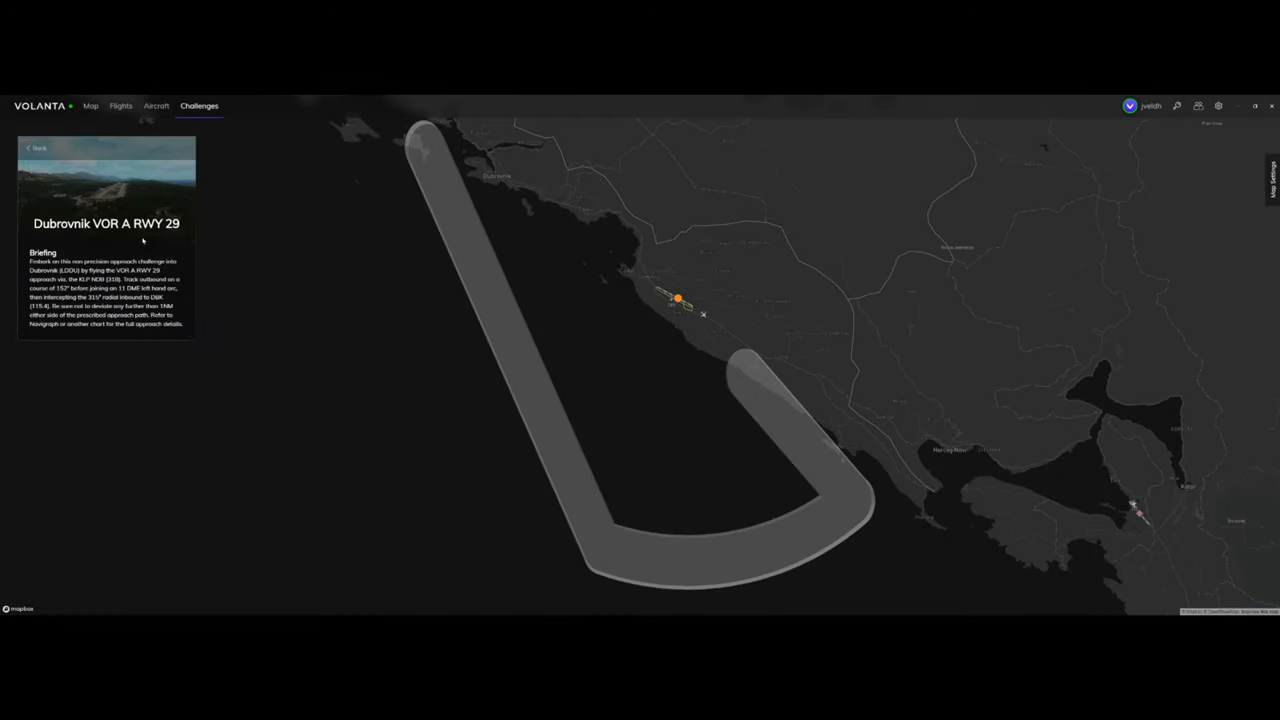
mouse_move(158, 216)
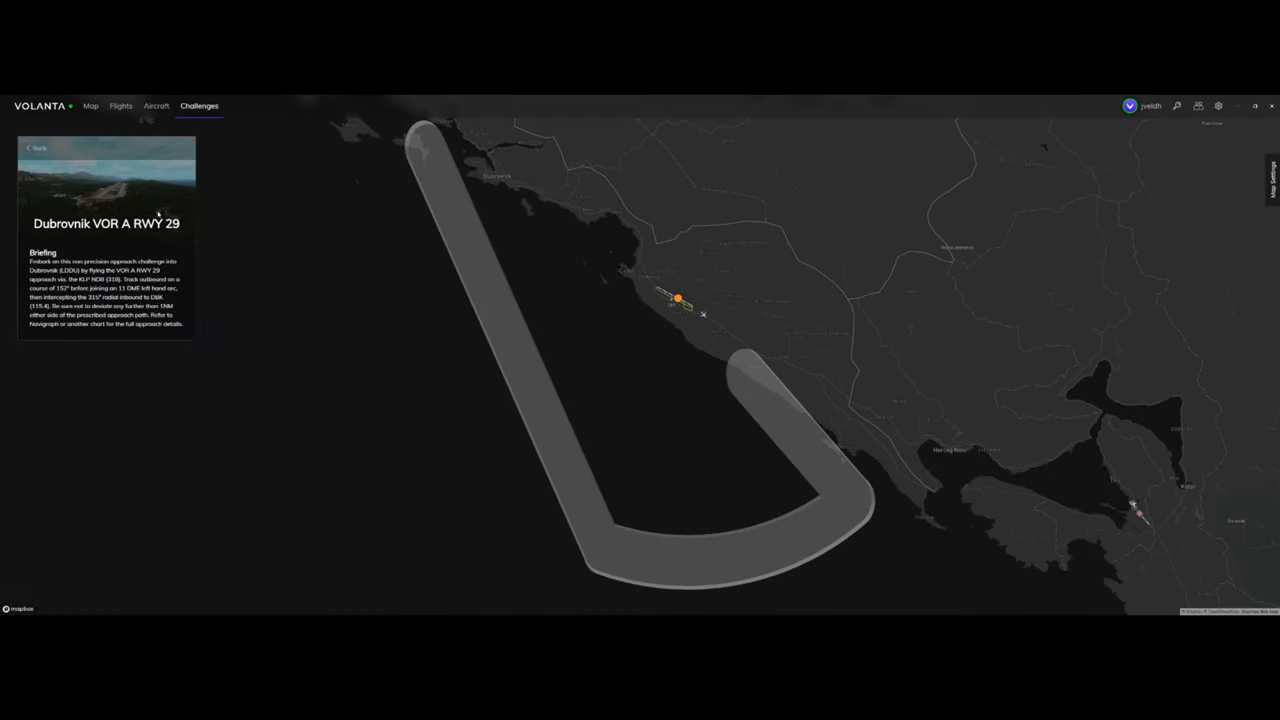
left_click(36, 148)
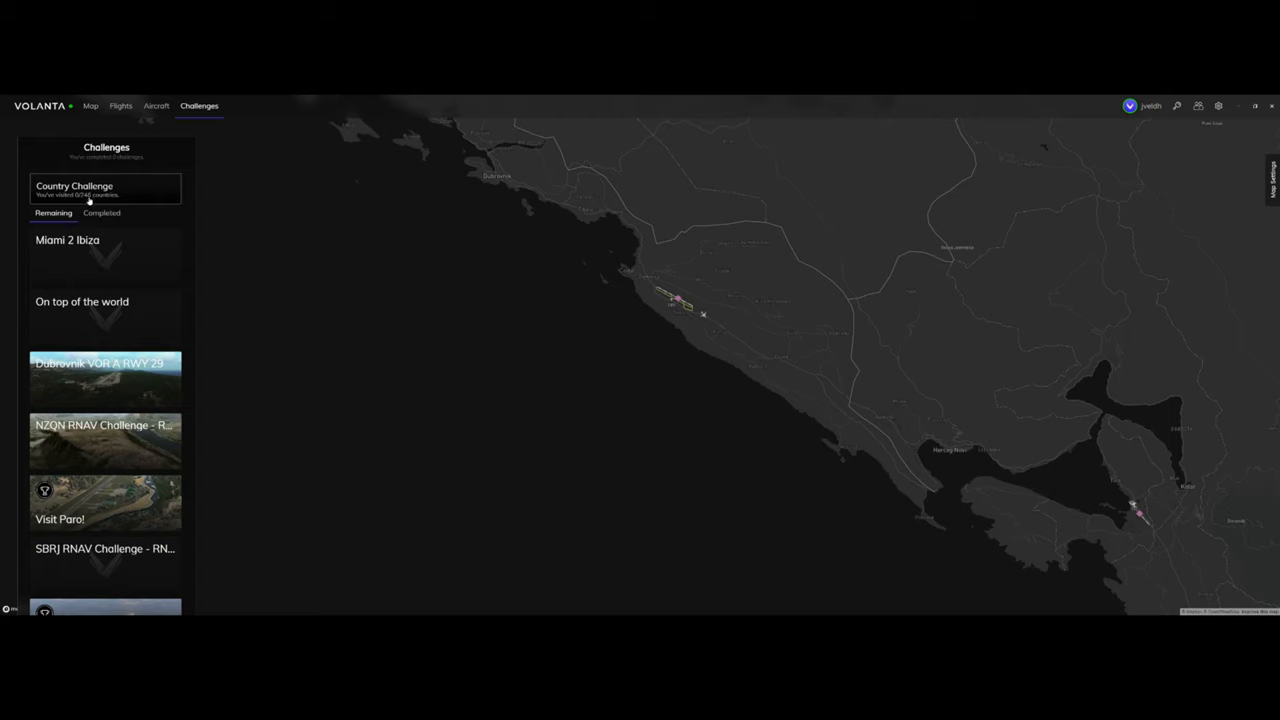
scroll("down", 3)
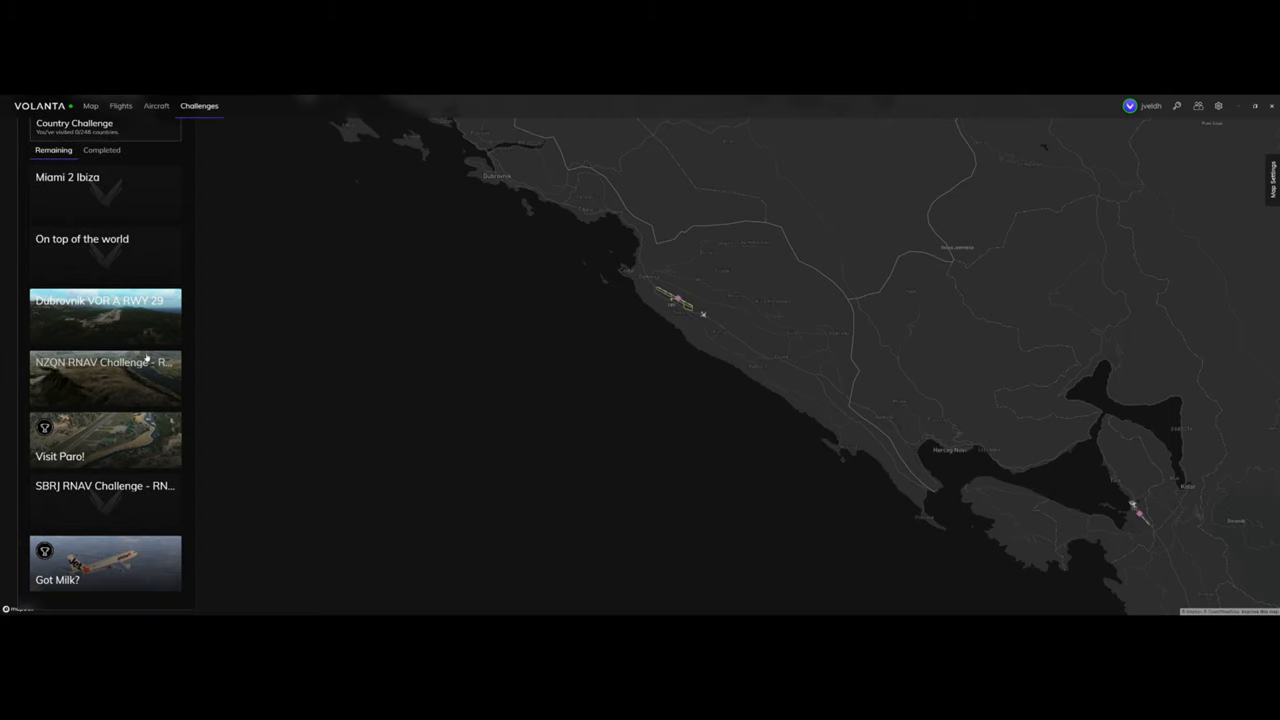
scroll("down", 3)
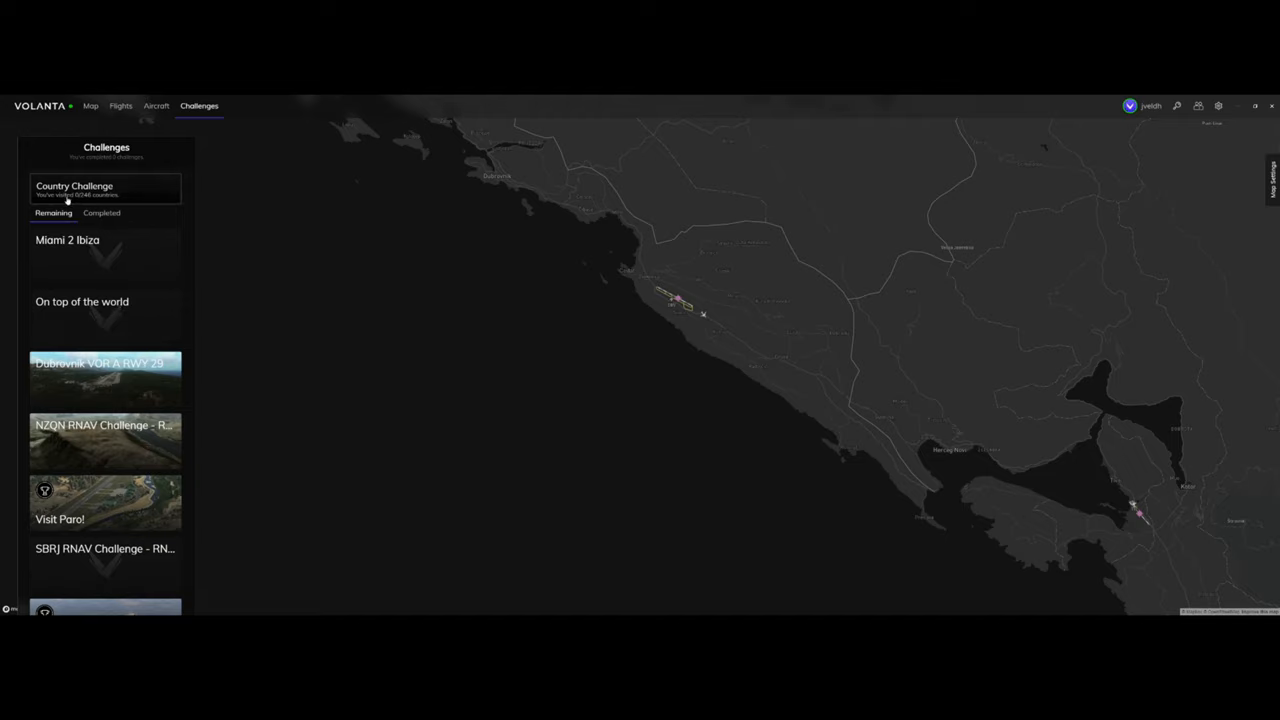
mouse_move(112, 202)
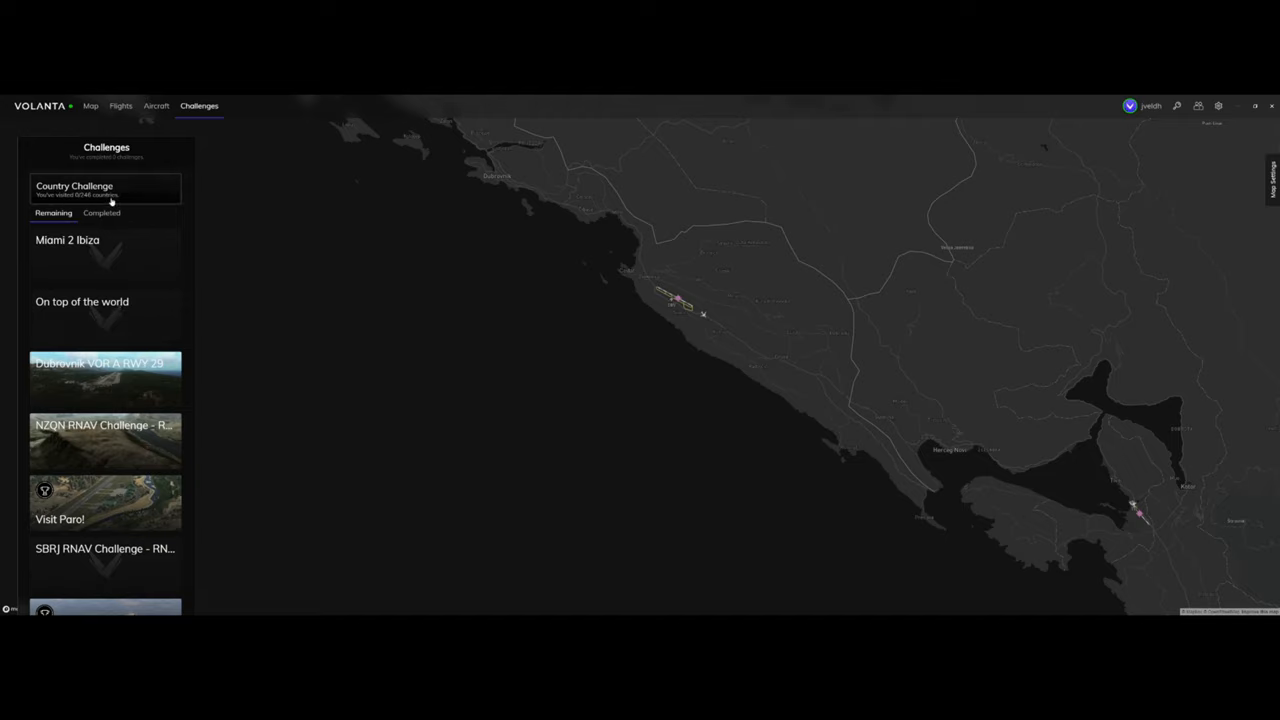
mouse_move(124, 338)
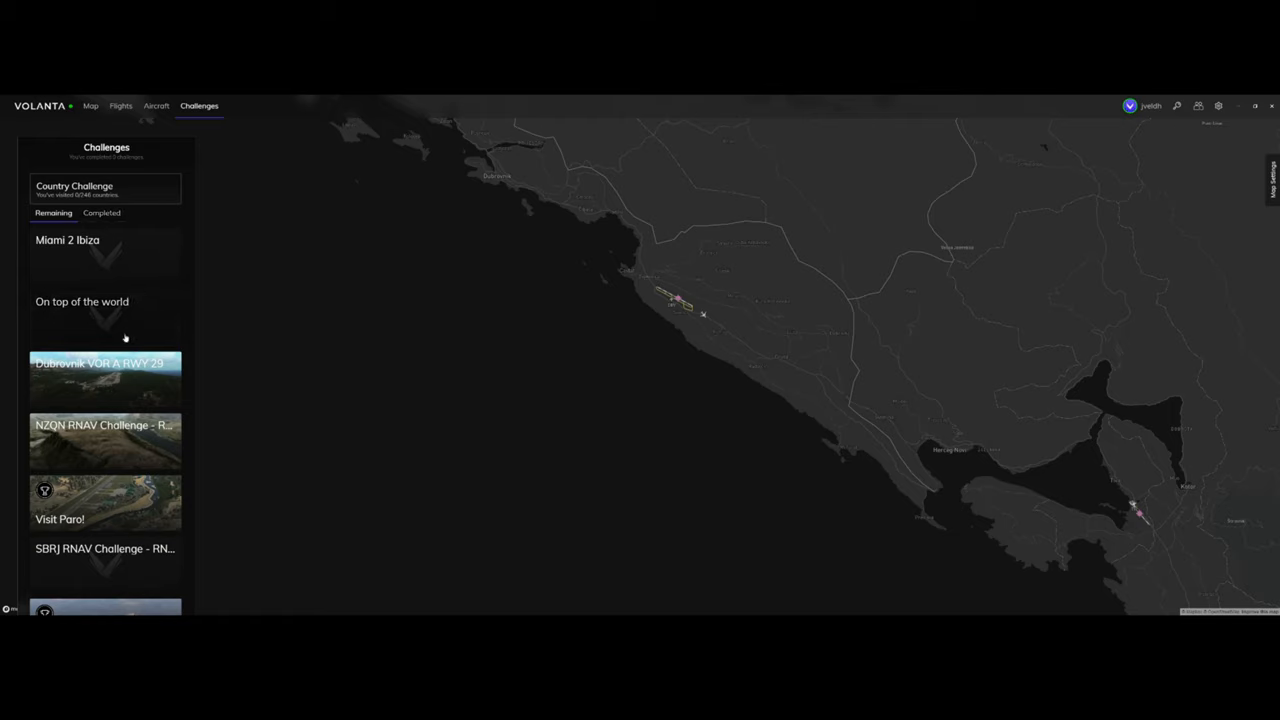
scroll("down", 3)
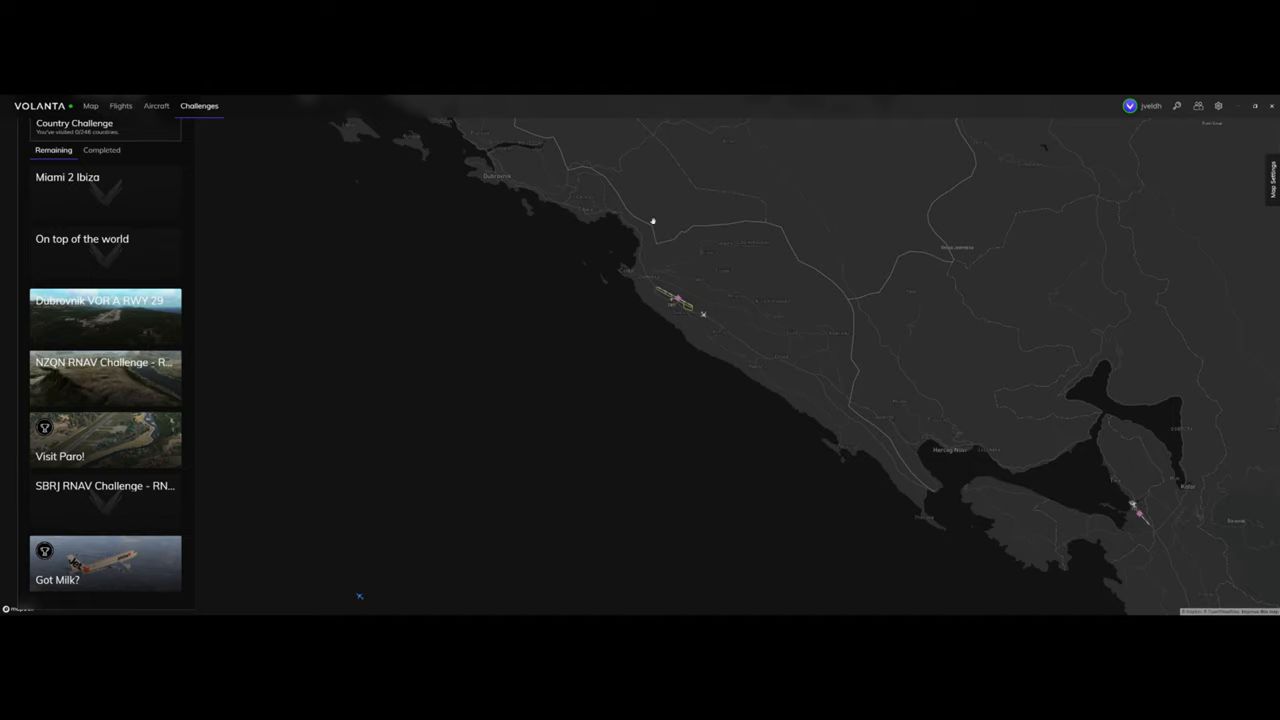
mouse_move(1218, 116)
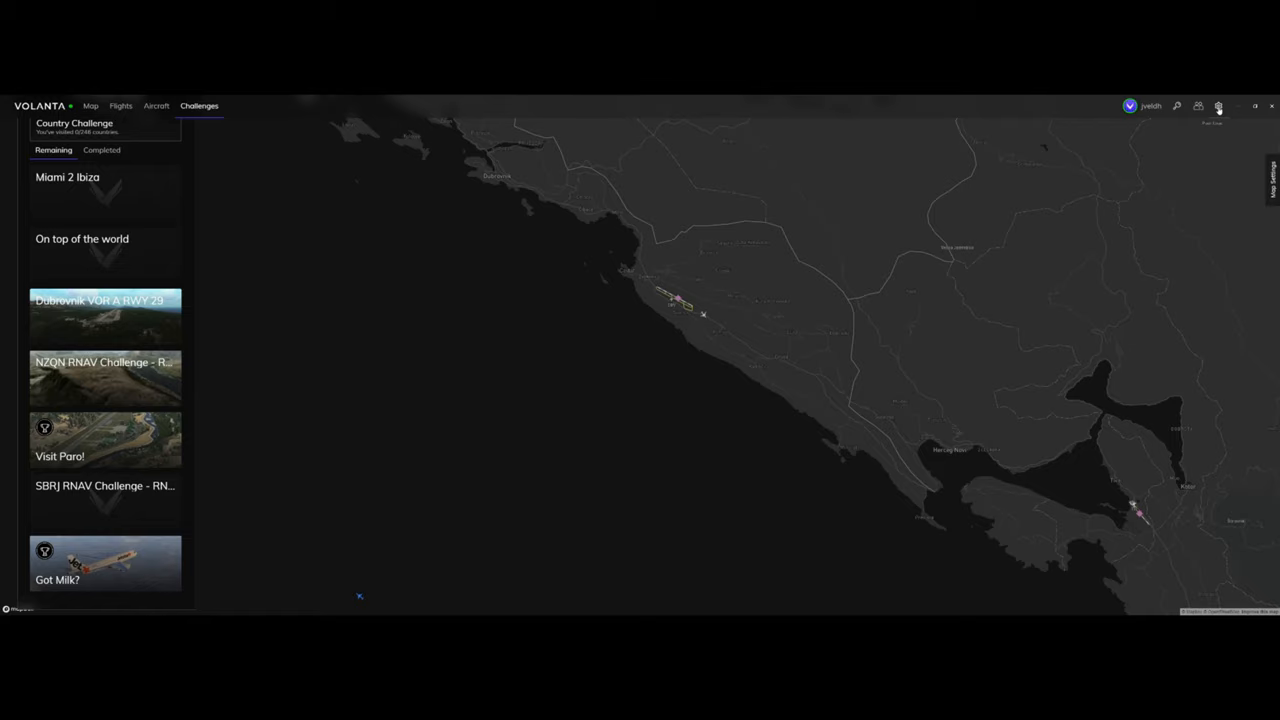
View My Account with multi-factor authentication, password and delete-account sections
left_click(1218, 104)
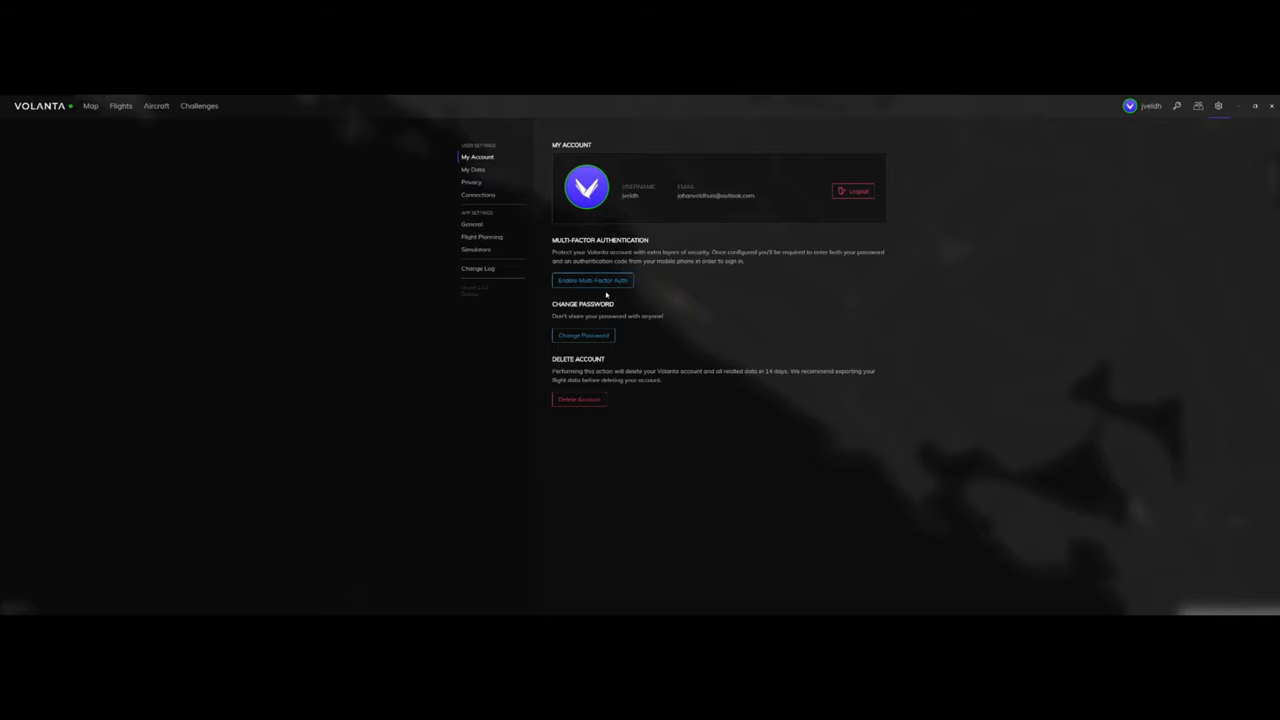
mouse_move(628, 392)
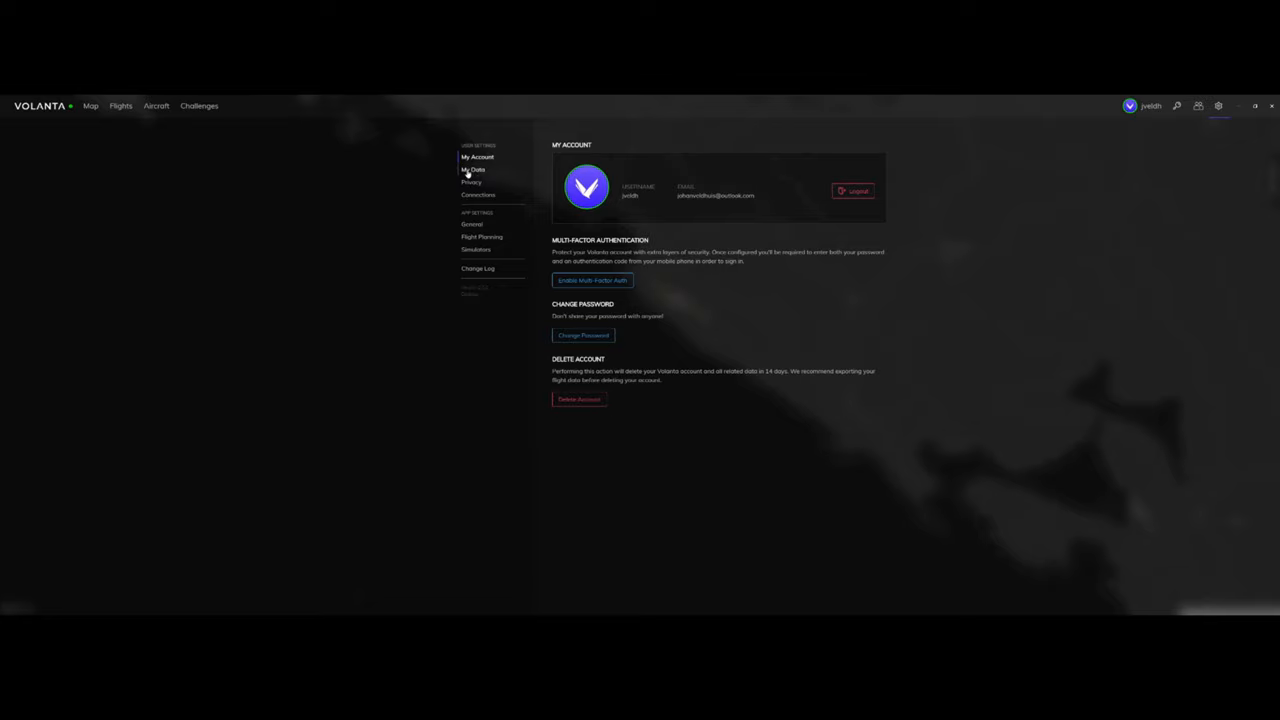
View My Data with projectFLY, SimToolkitPro and Multiplayer Networks import plus export
left_click(472, 168)
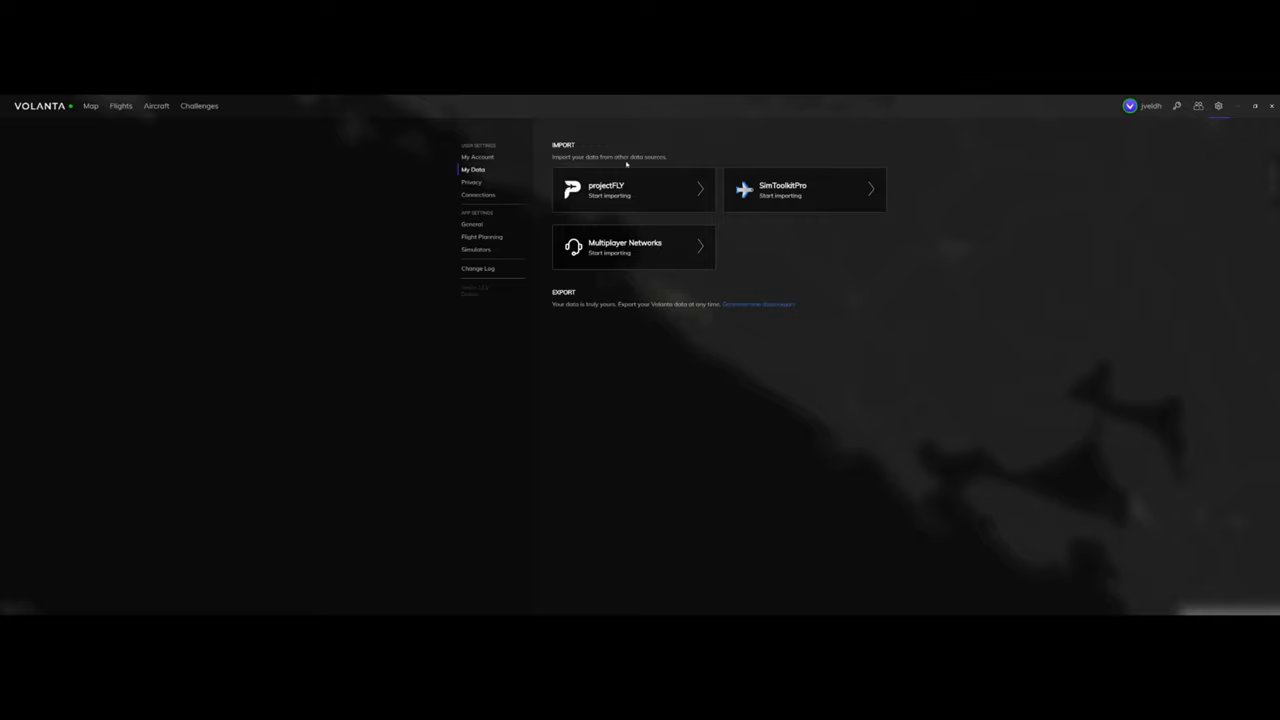
mouse_move(602, 174)
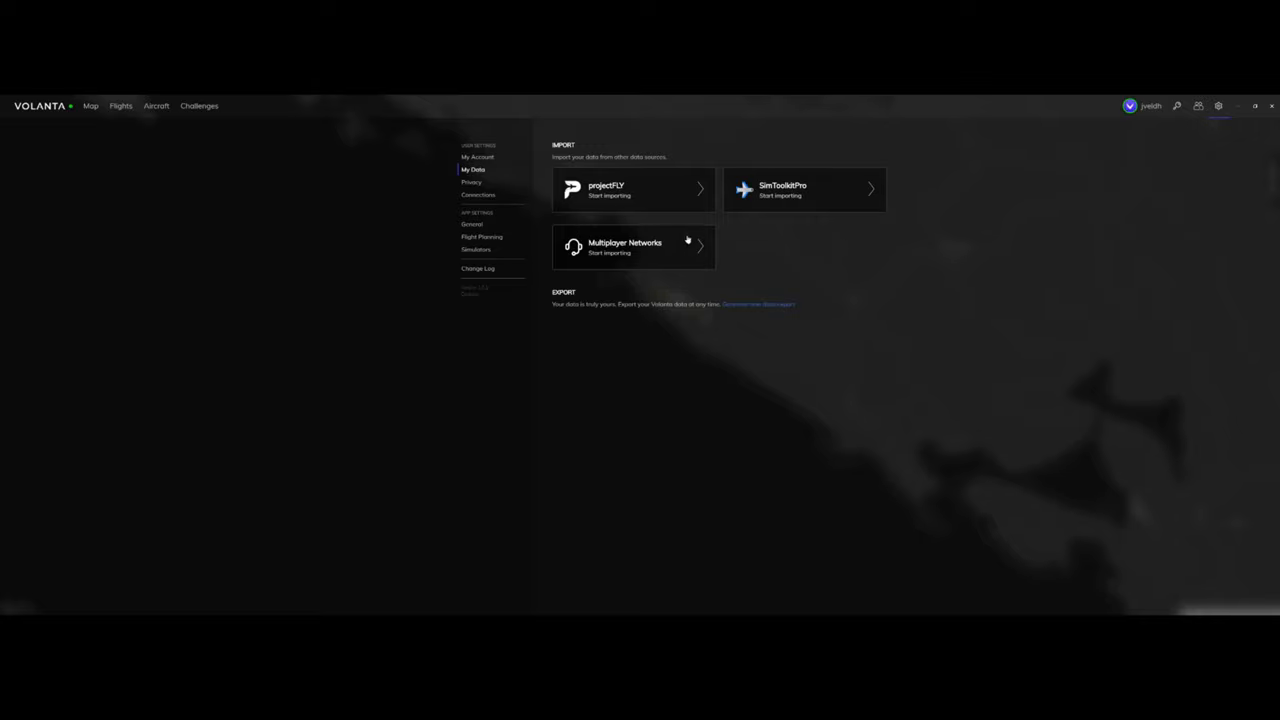
mouse_move(756, 216)
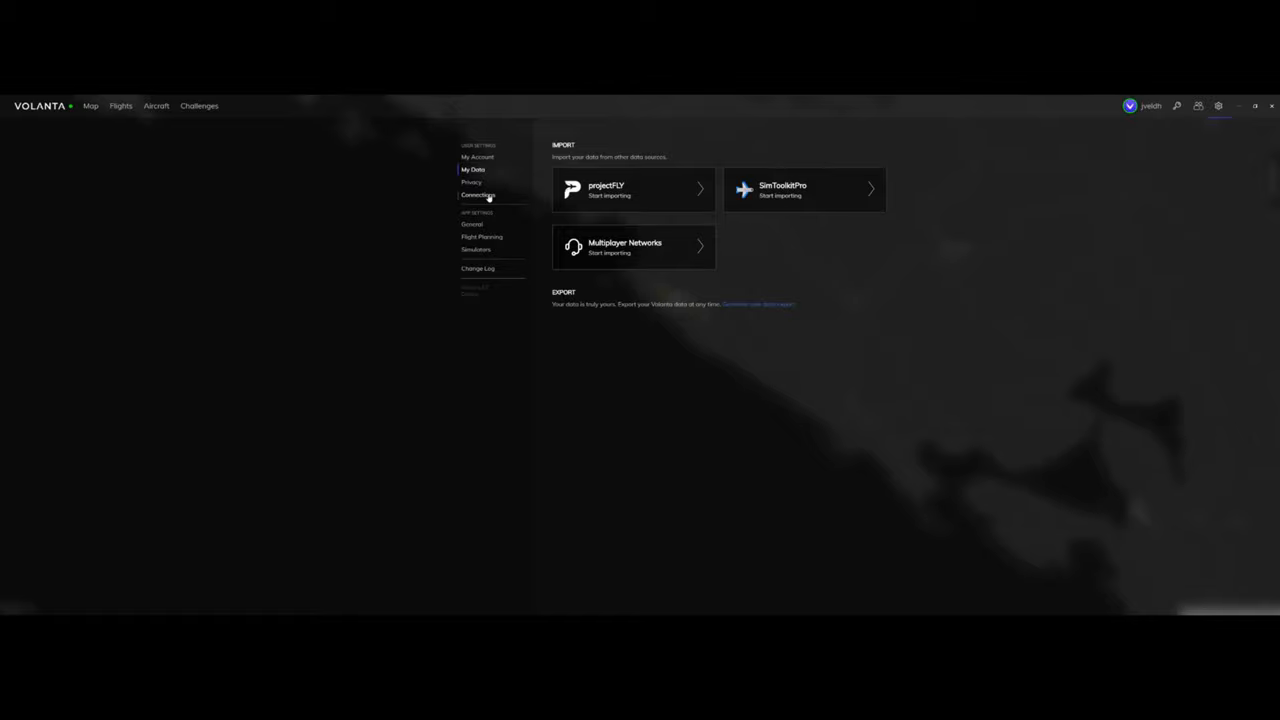
View the Connections settings for linking Discord and Navigraph accounts
left_click(478, 194)
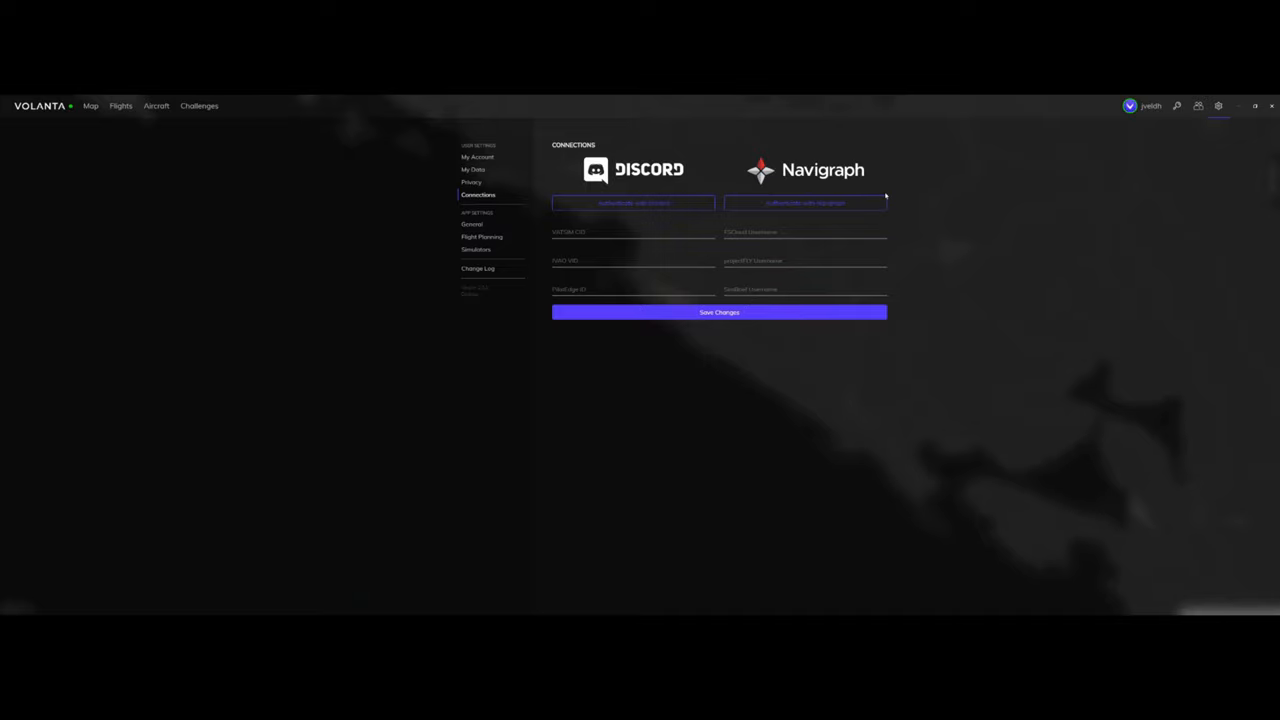
mouse_move(626, 256)
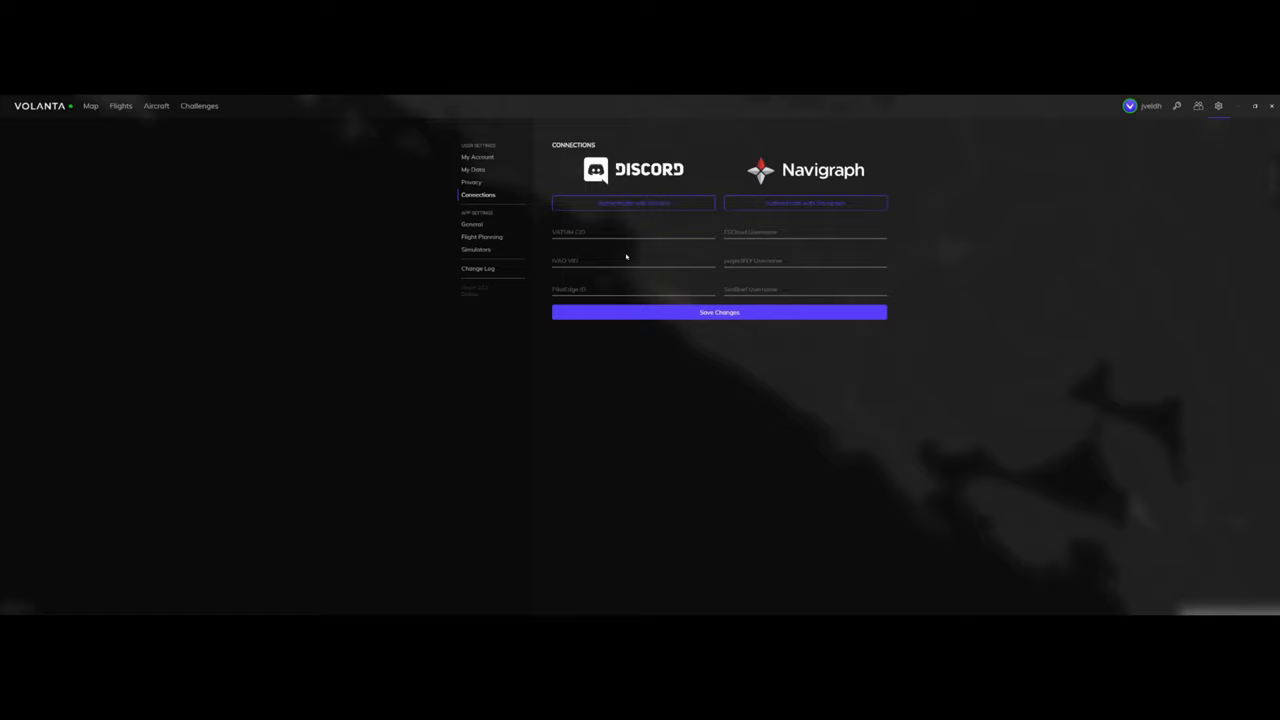
mouse_move(752, 282)
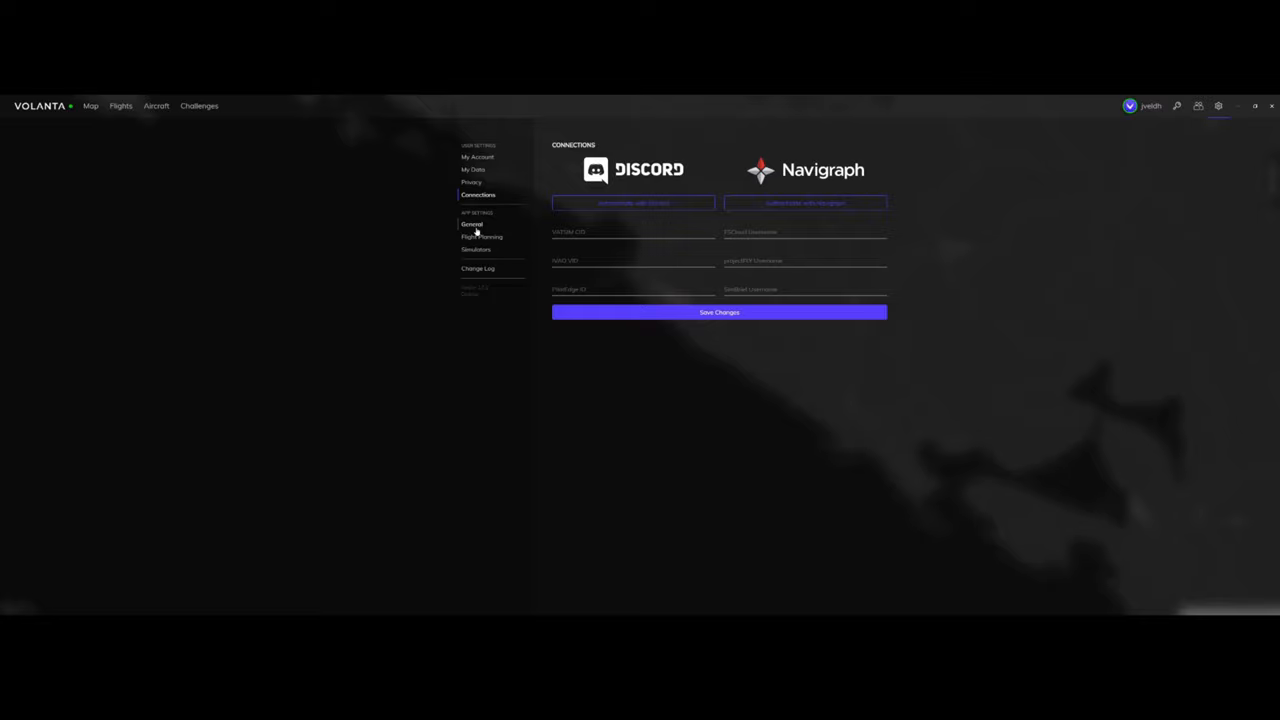
left_click(476, 268)
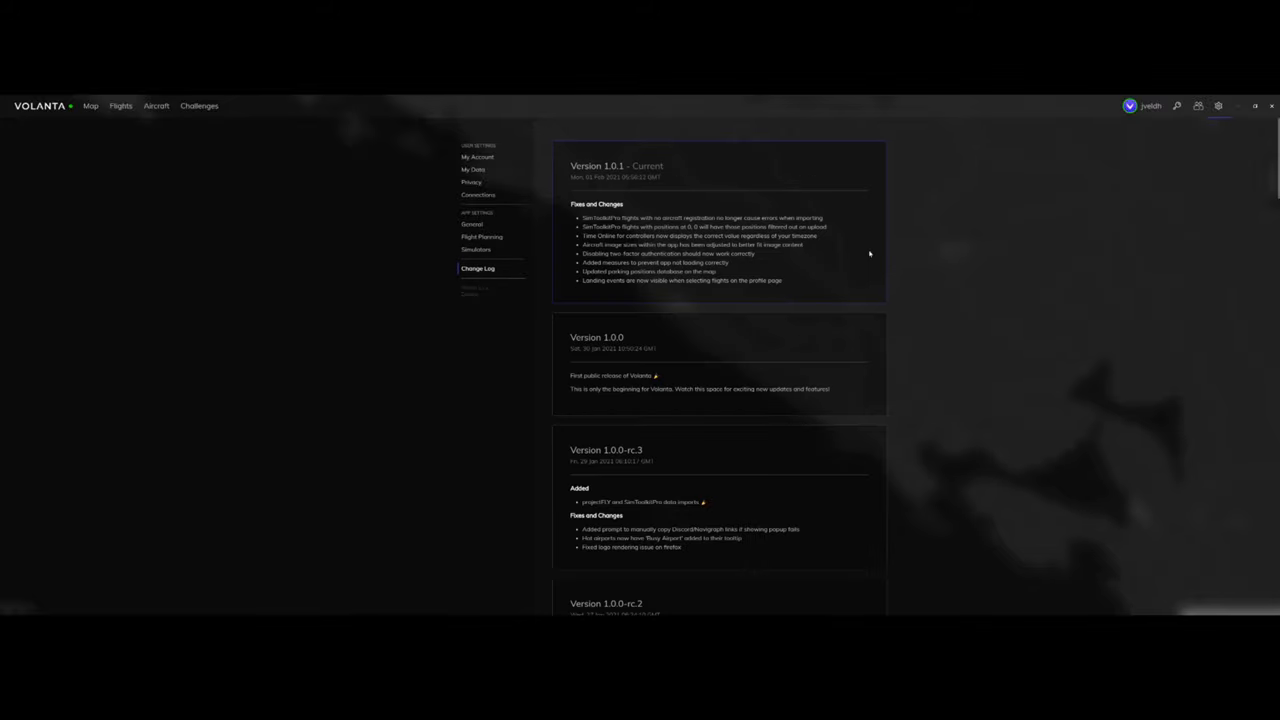
mouse_move(788, 408)
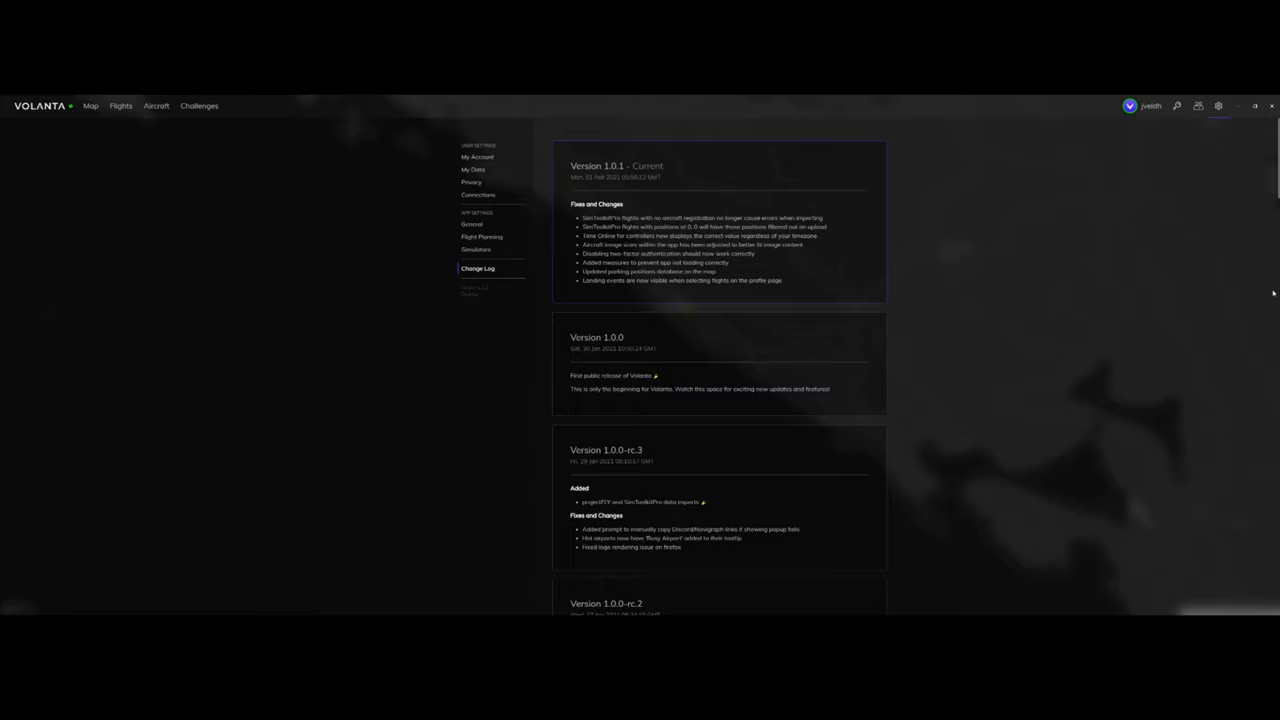
Return to the live map showing the active Schiphol to Trondheim A320 flight
left_click(90, 104)
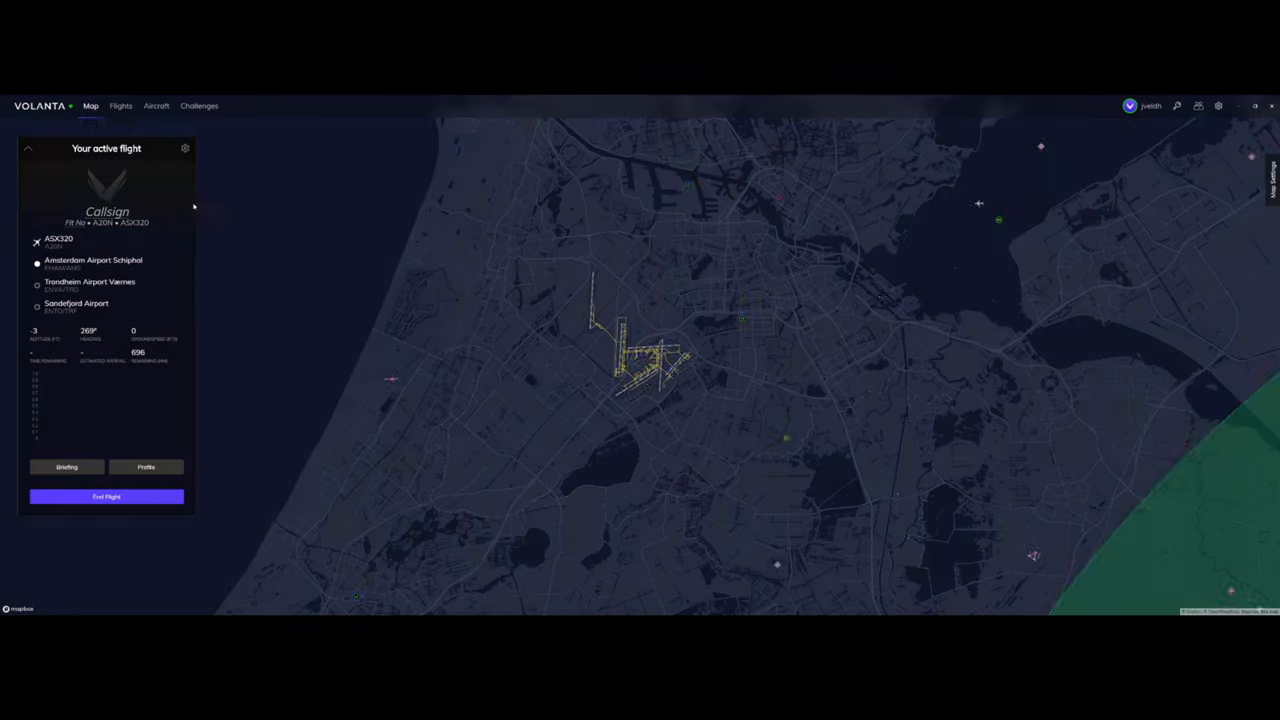